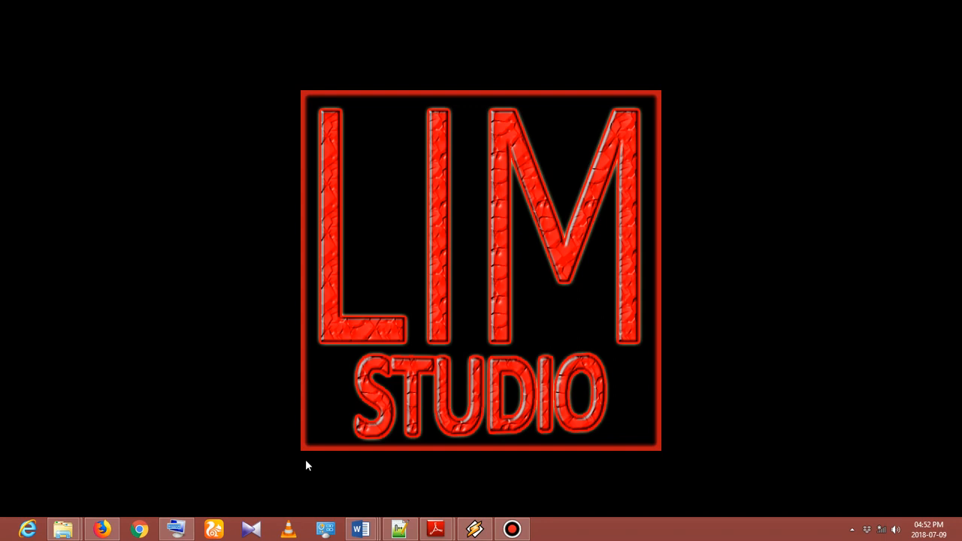
{"action": "mouse_move", "coordinate": [102, 415]}
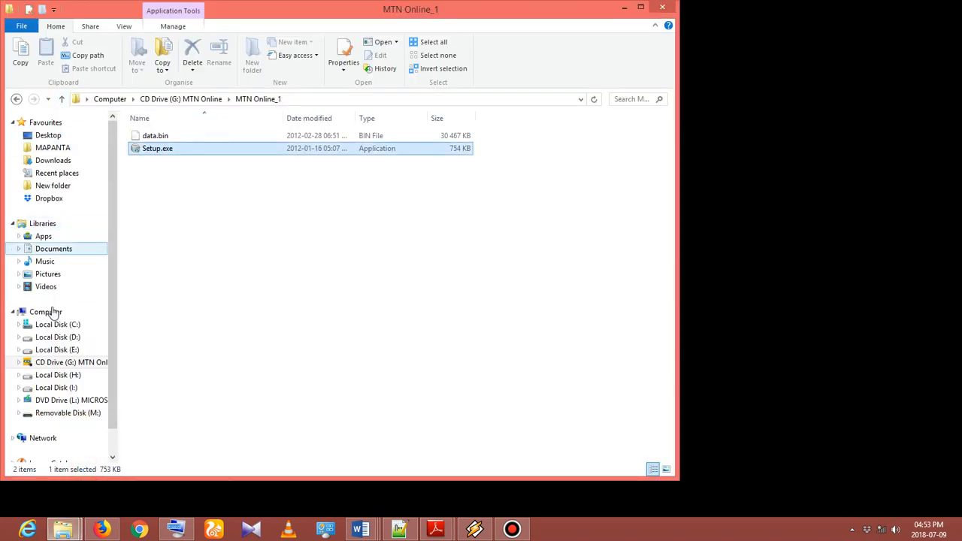
Return to the Computer drive list and select the MTN Online CD drive (G:)
{"action": "left_click", "coordinate": [46, 311]}
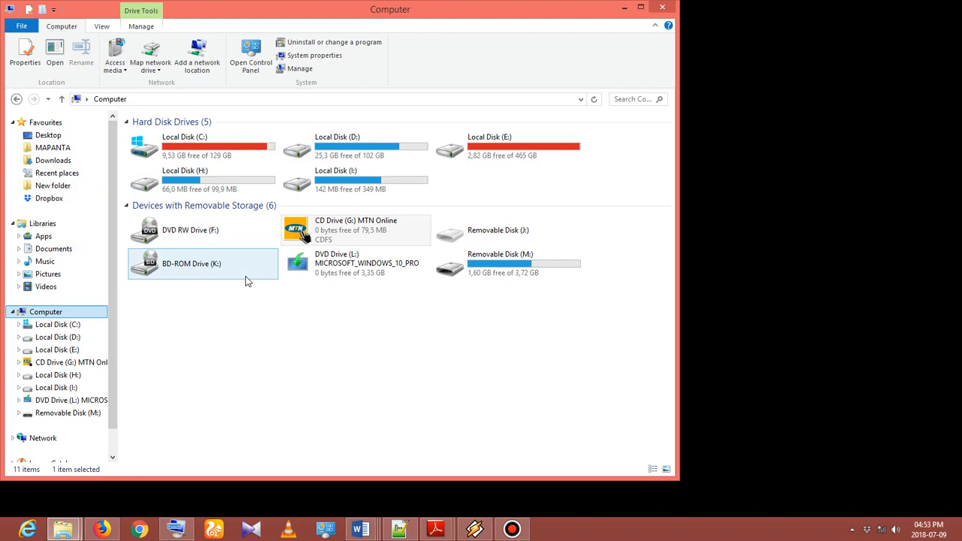
{"action": "mouse_move", "coordinate": [247, 286]}
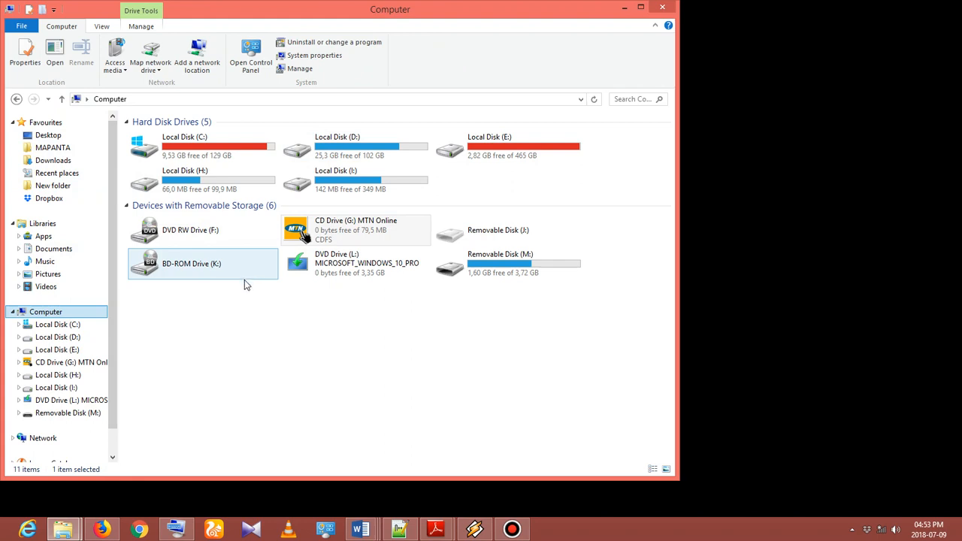
{"action": "left_click", "coordinate": [296, 358]}
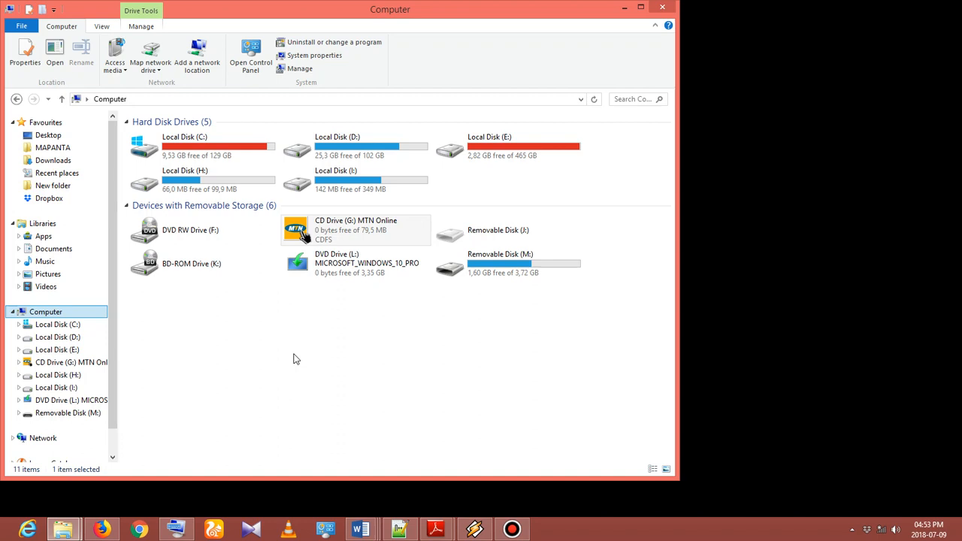
{"action": "left_click", "coordinate": [355, 229]}
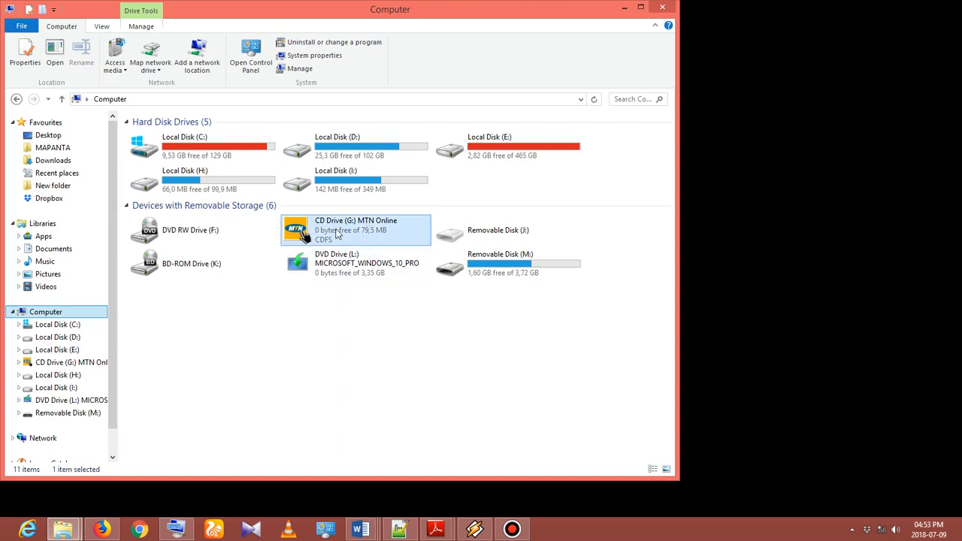
{"action": "mouse_move", "coordinate": [373, 220]}
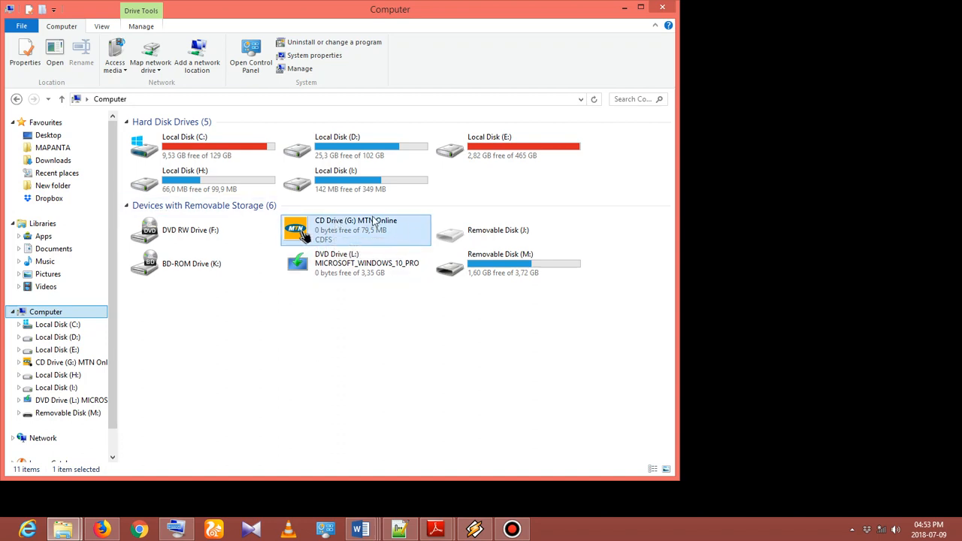
{"action": "mouse_move", "coordinate": [310, 244]}
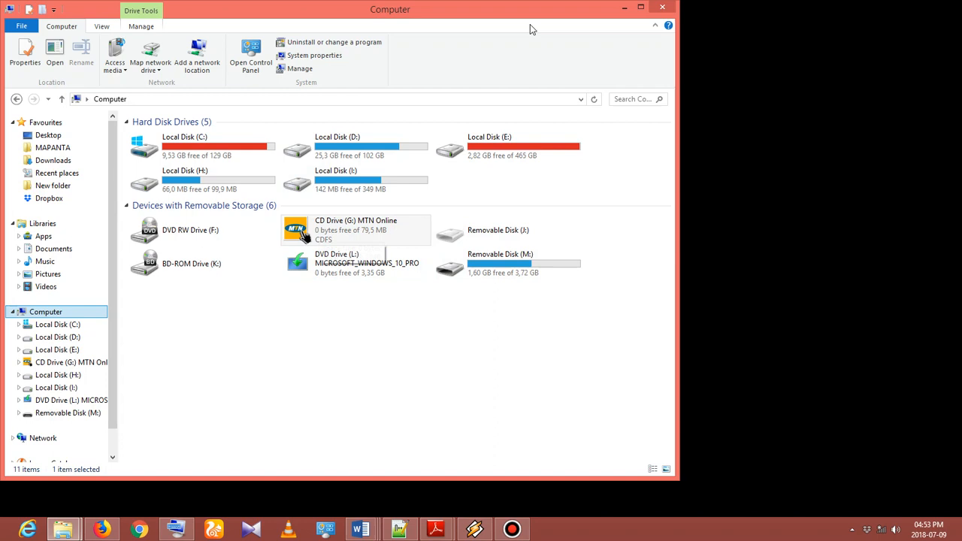
{"action": "mouse_move", "coordinate": [689, 99]}
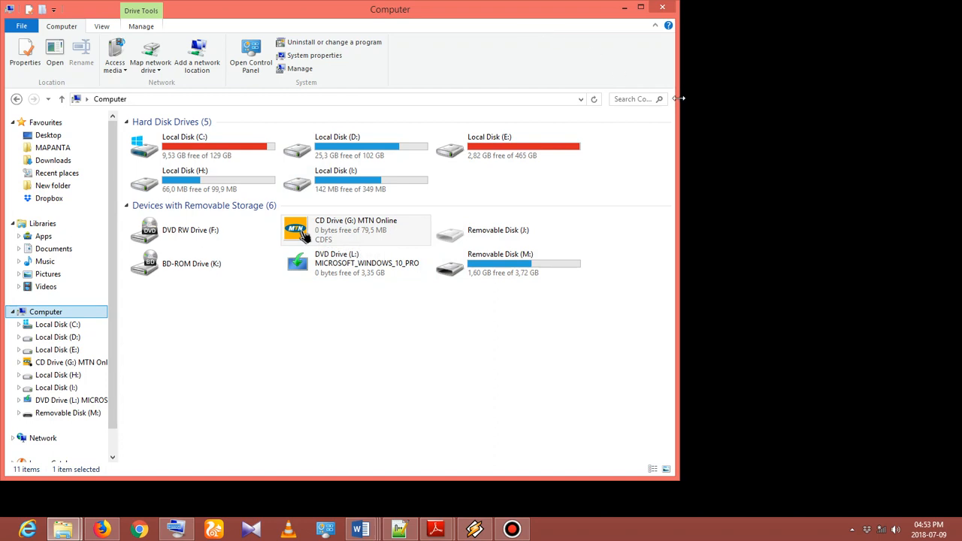
{"action": "mouse_move", "coordinate": [529, 24]}
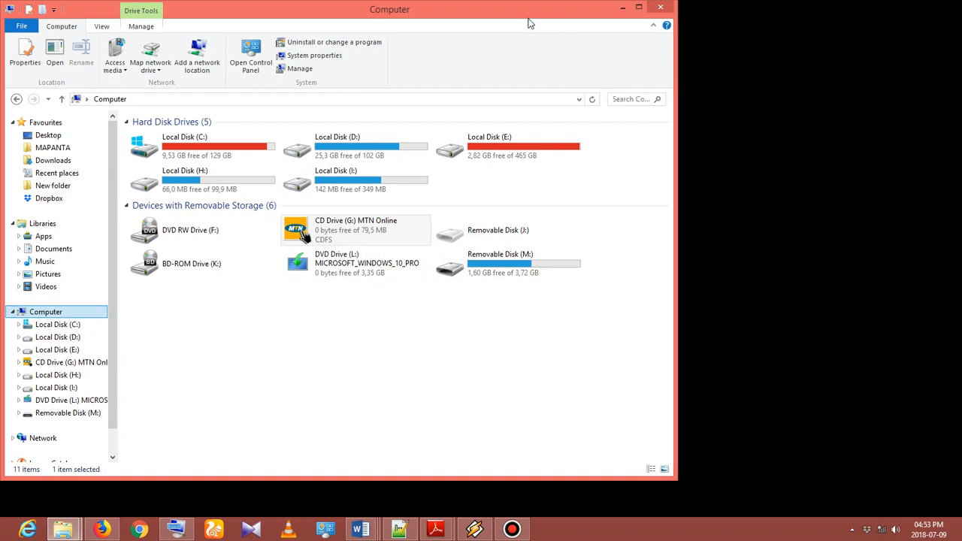
{"action": "mouse_move", "coordinate": [524, 15]}
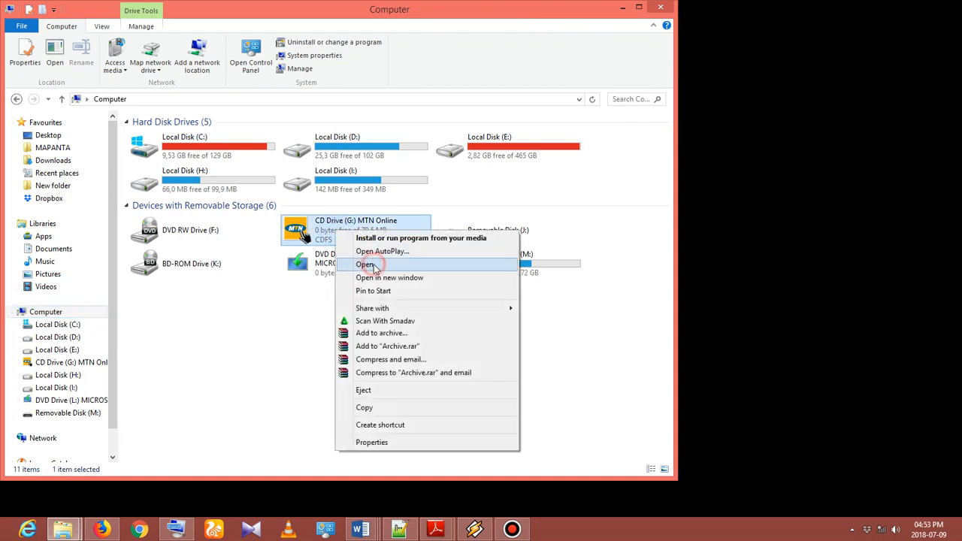
Browse into the MTN Online disc and bring up the context menu for Setup.exe
{"action": "left_click", "coordinate": [367, 264]}
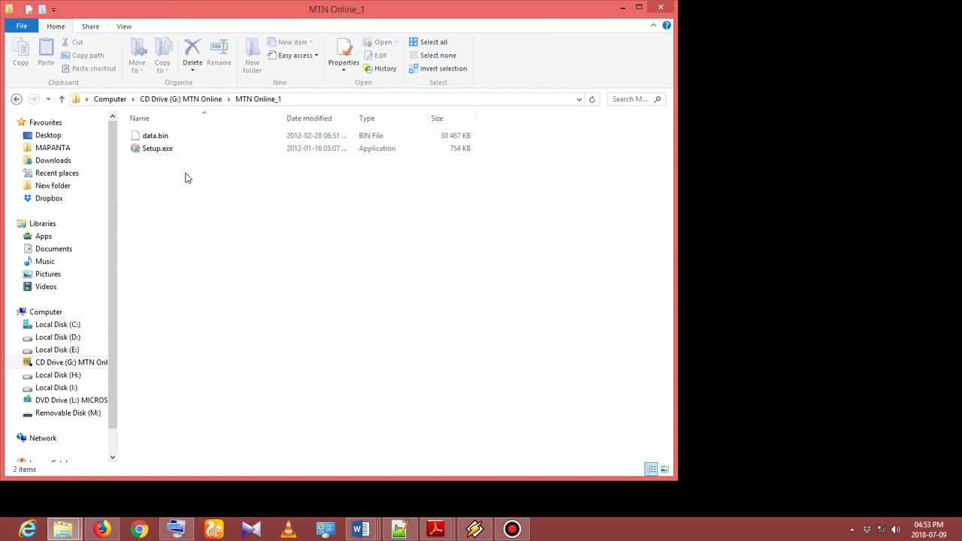
{"action": "left_click", "coordinate": [157, 149]}
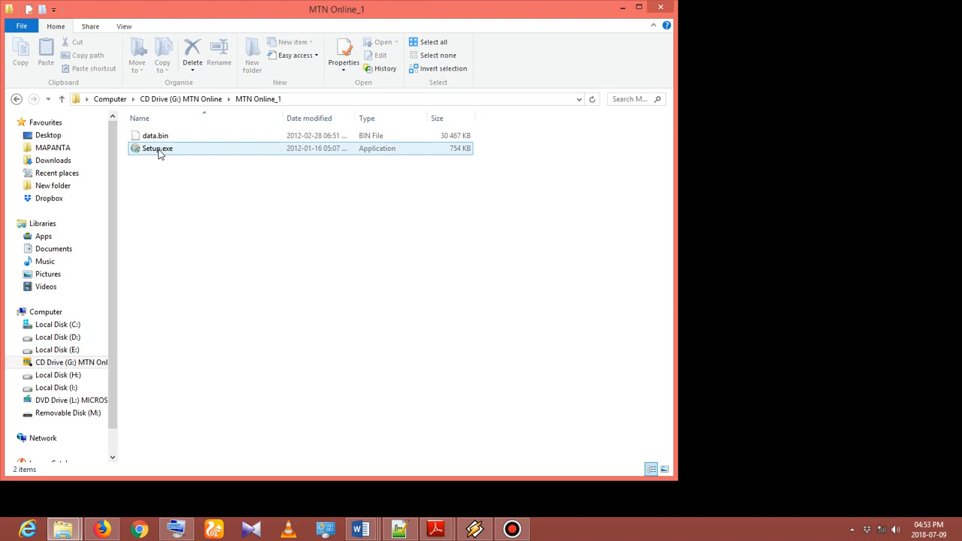
{"action": "left_click", "coordinate": [156, 149]}
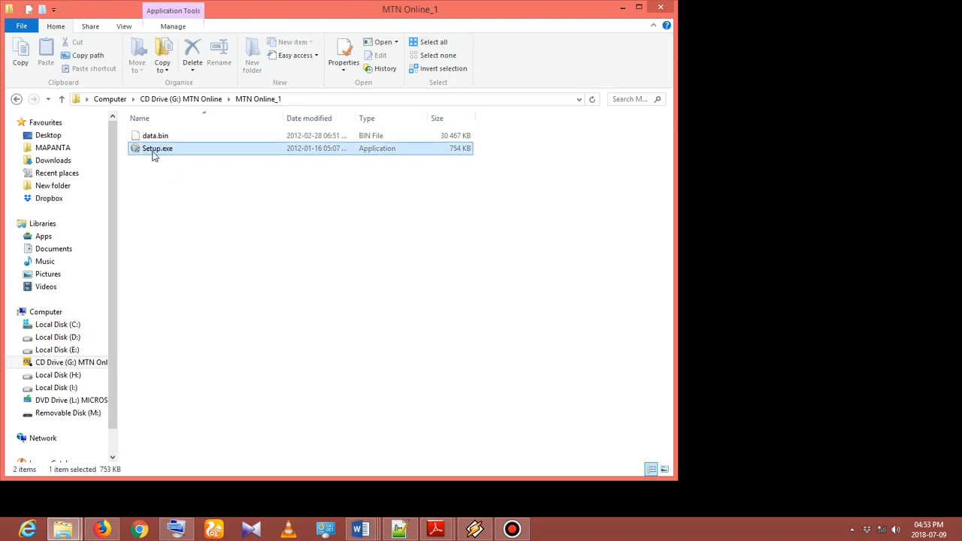
{"action": "right_click", "coordinate": [153, 149]}
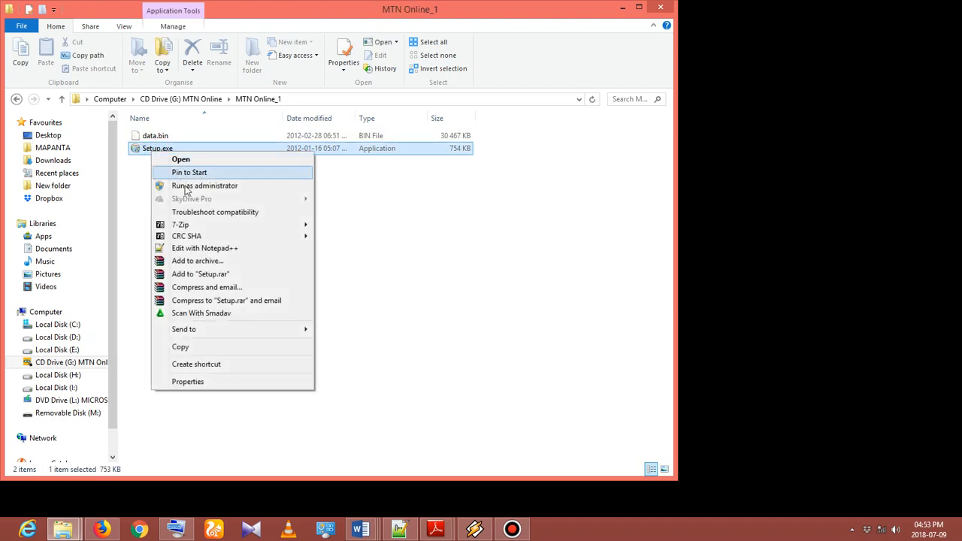
Run Setup.exe as administrator, allow UAC, and decline removing the already-installed version
{"action": "left_click", "coordinate": [205, 186]}
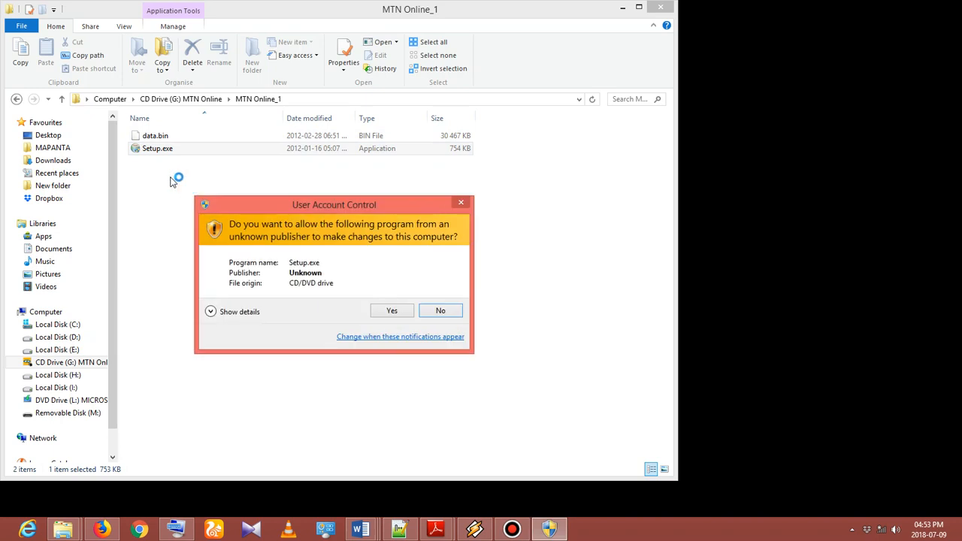
{"action": "left_click", "coordinate": [391, 309]}
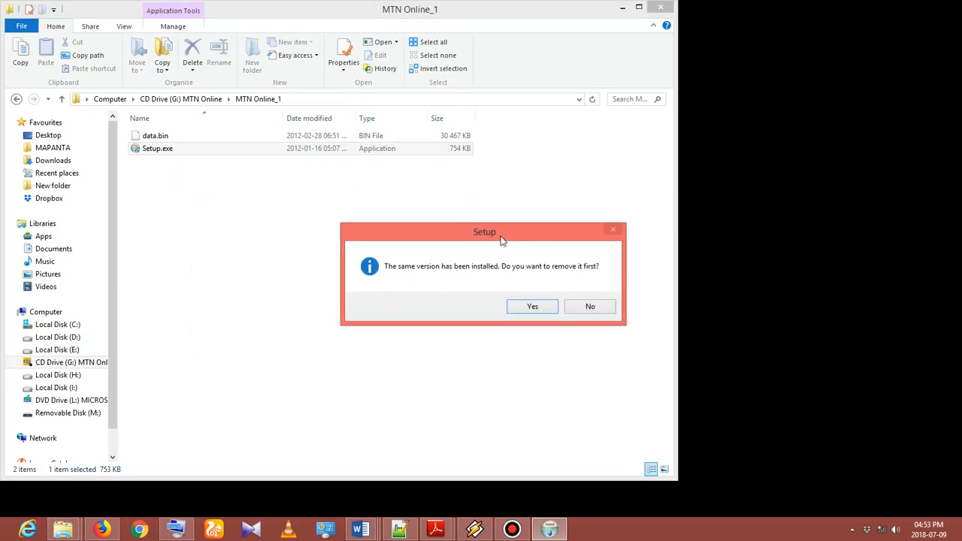
{"action": "left_click_drag", "start_coordinate": [484, 231], "coordinate": [445, 228]}
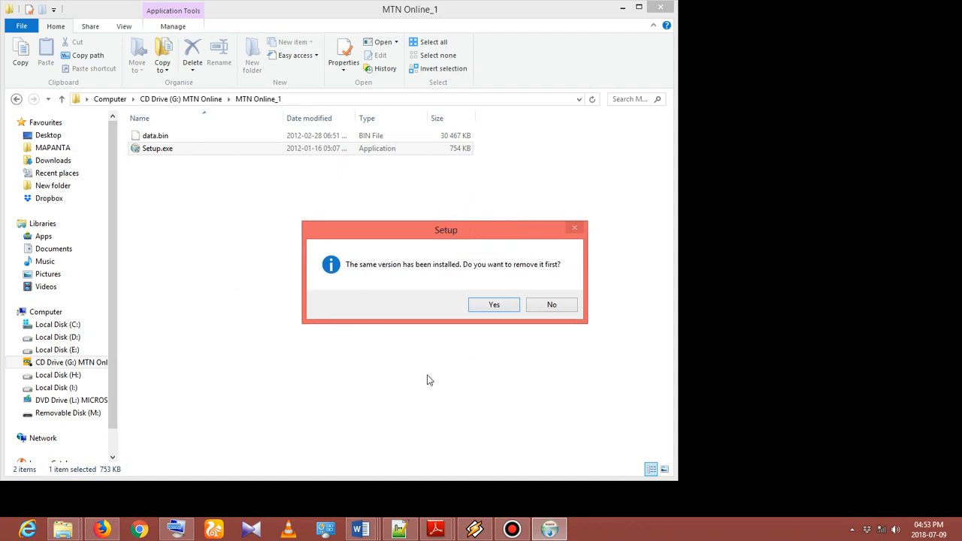
{"action": "mouse_move", "coordinate": [499, 334]}
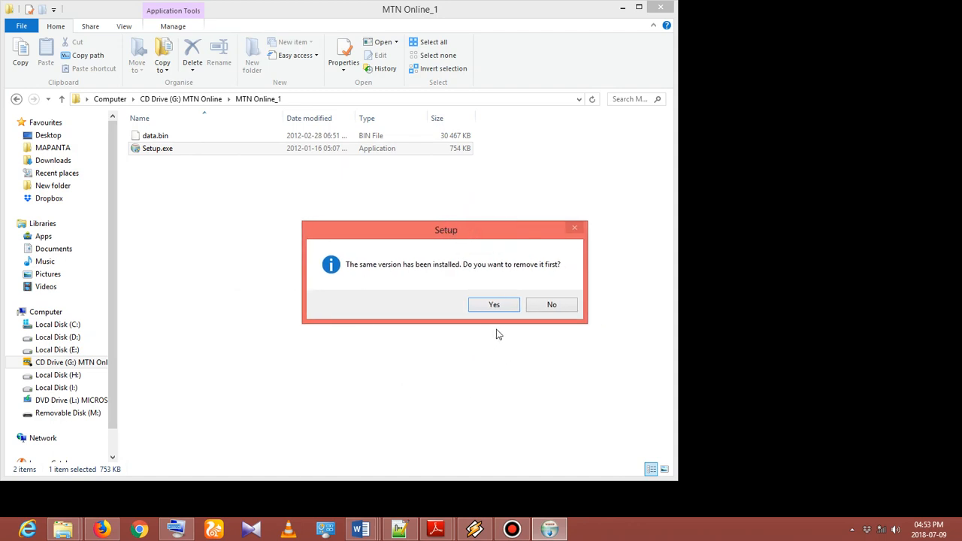
{"action": "left_click_drag", "start_coordinate": [445, 230], "coordinate": [474, 226]}
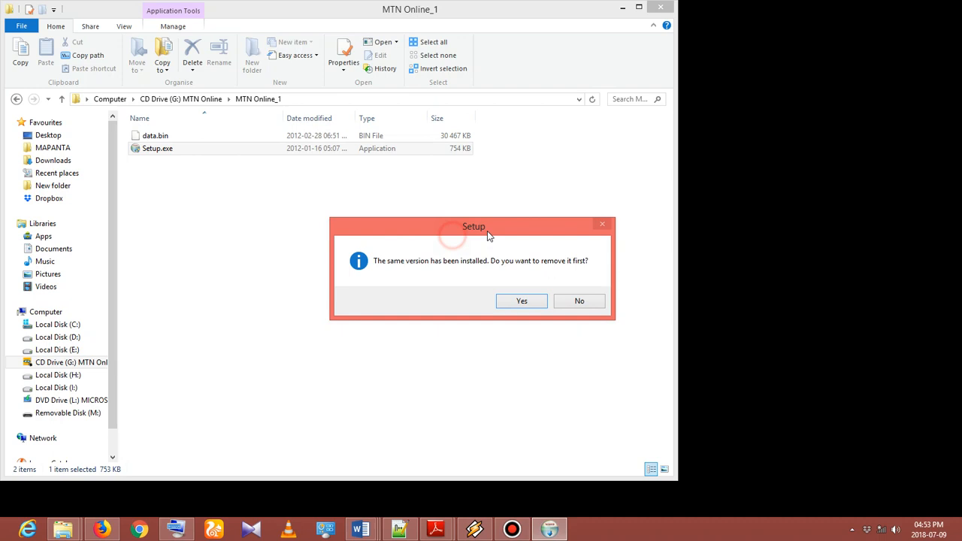
{"action": "left_click_drag", "start_coordinate": [473, 226], "coordinate": [406, 229]}
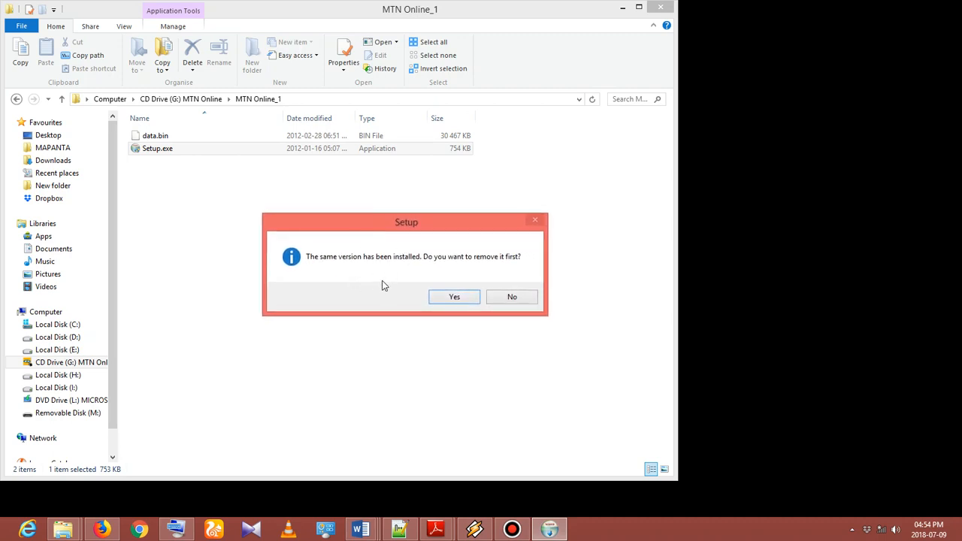
{"action": "mouse_move", "coordinate": [331, 269]}
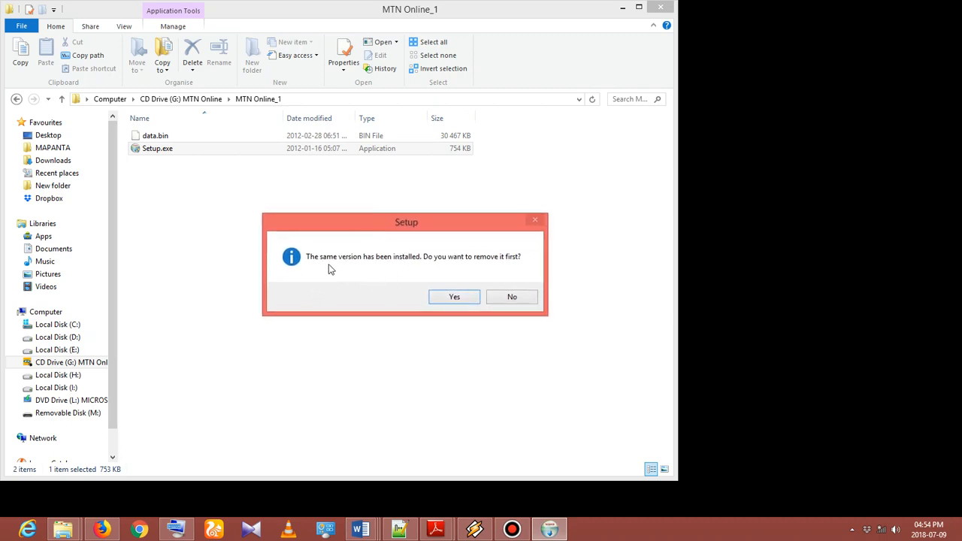
{"action": "mouse_move", "coordinate": [506, 273]}
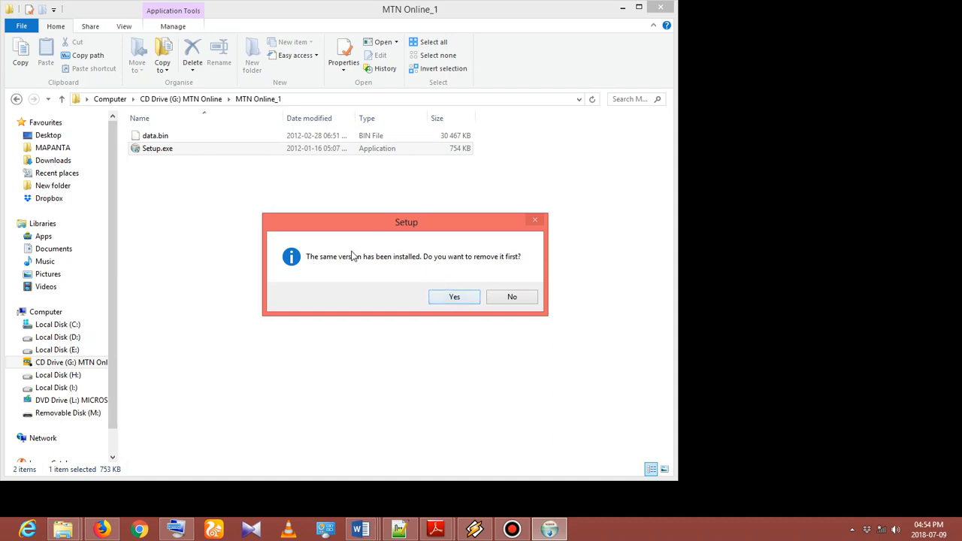
{"action": "mouse_move", "coordinate": [494, 283]}
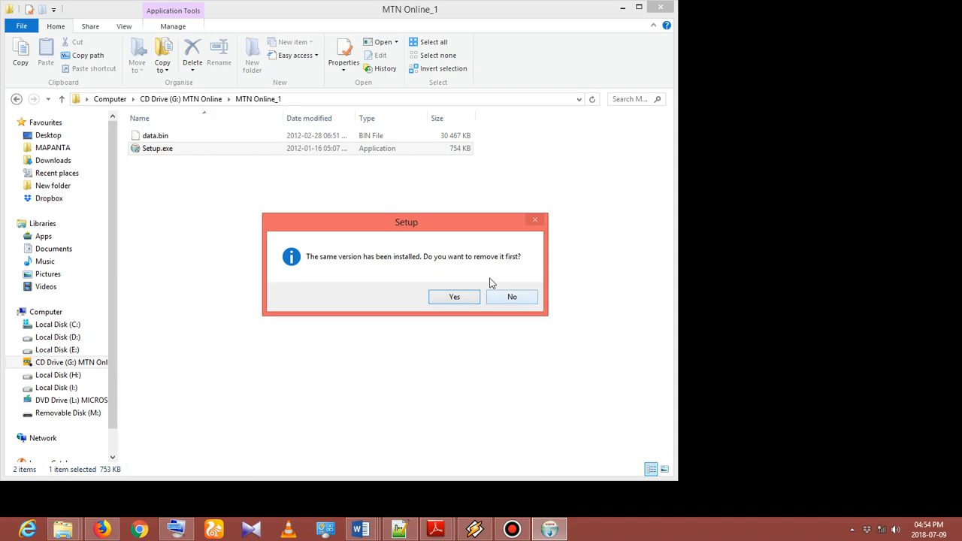
{"action": "left_click", "coordinate": [511, 298]}
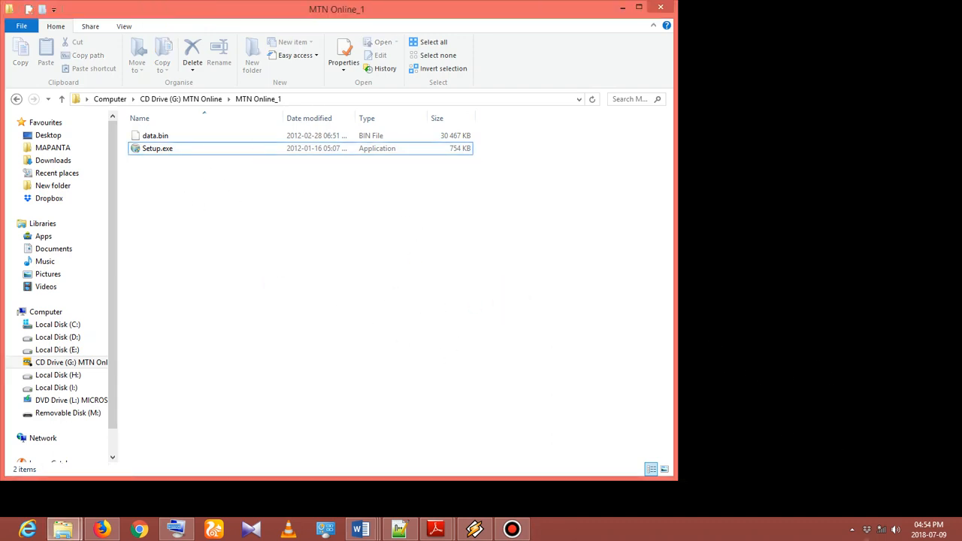
Show the Device section's USSD list of MTN Data messages and reposition the MTN Online window
{"action": "left_click", "coordinate": [853, 529]}
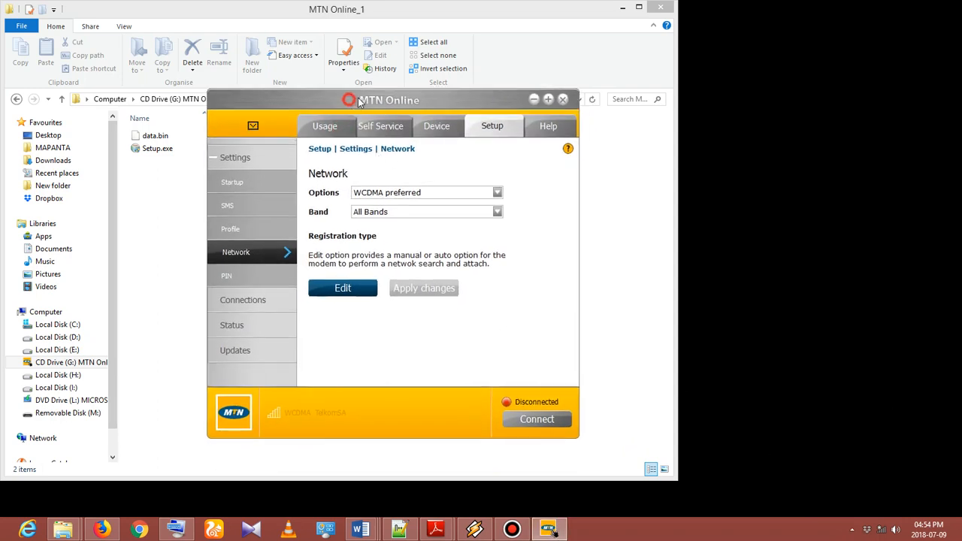
{"action": "left_click", "coordinate": [454, 127]}
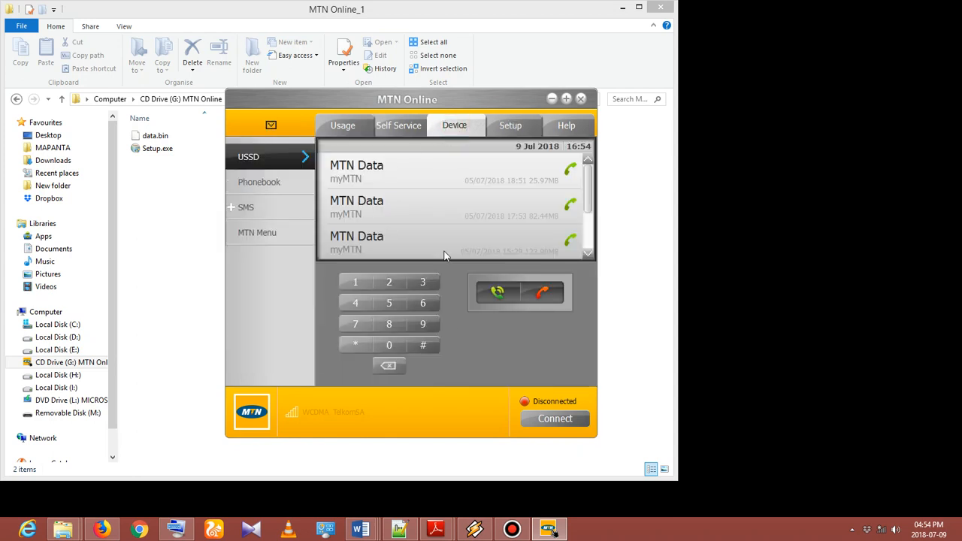
{"action": "mouse_move", "coordinate": [396, 207]}
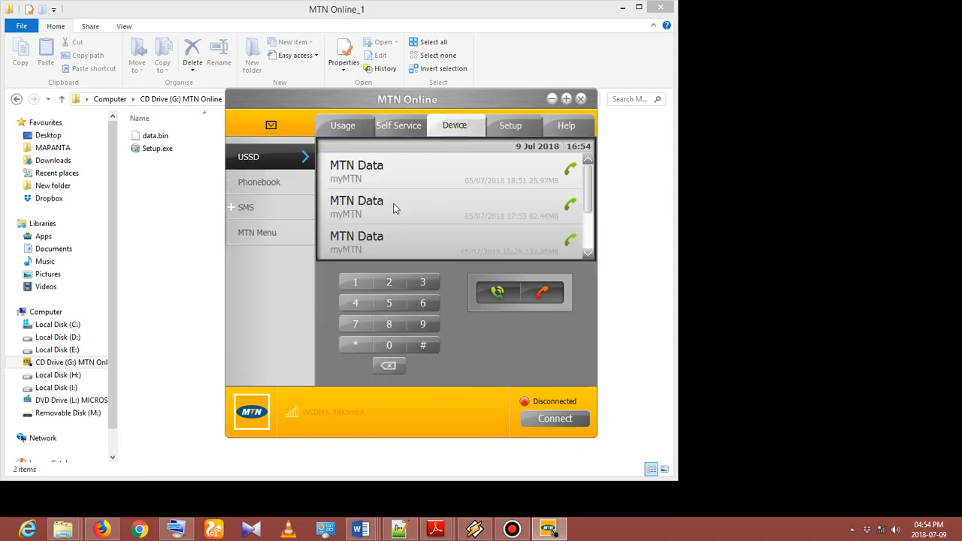
{"action": "left_click_drag", "start_coordinate": [406, 99], "coordinate": [390, 86]}
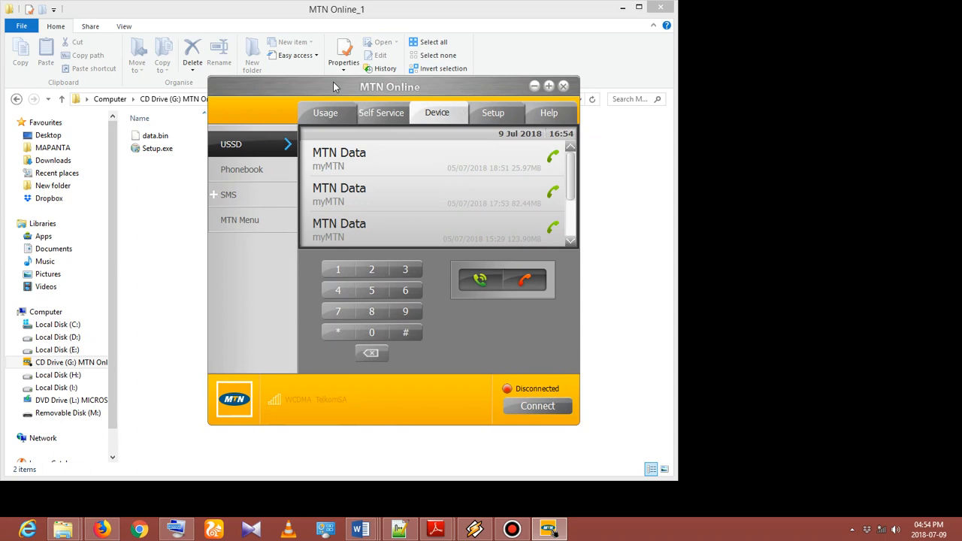
{"action": "mouse_move", "coordinate": [276, 410]}
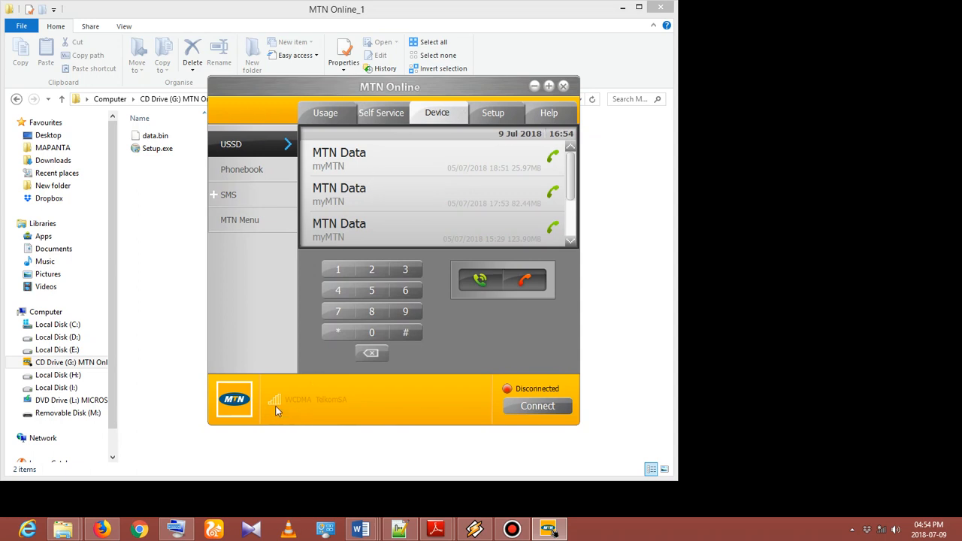
{"action": "mouse_move", "coordinate": [286, 396]}
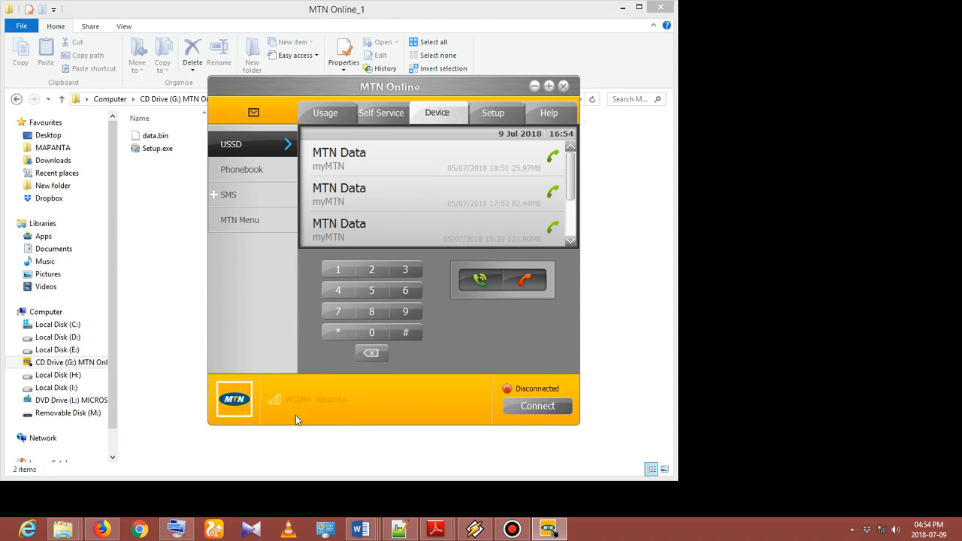
{"action": "mouse_move", "coordinate": [301, 388]}
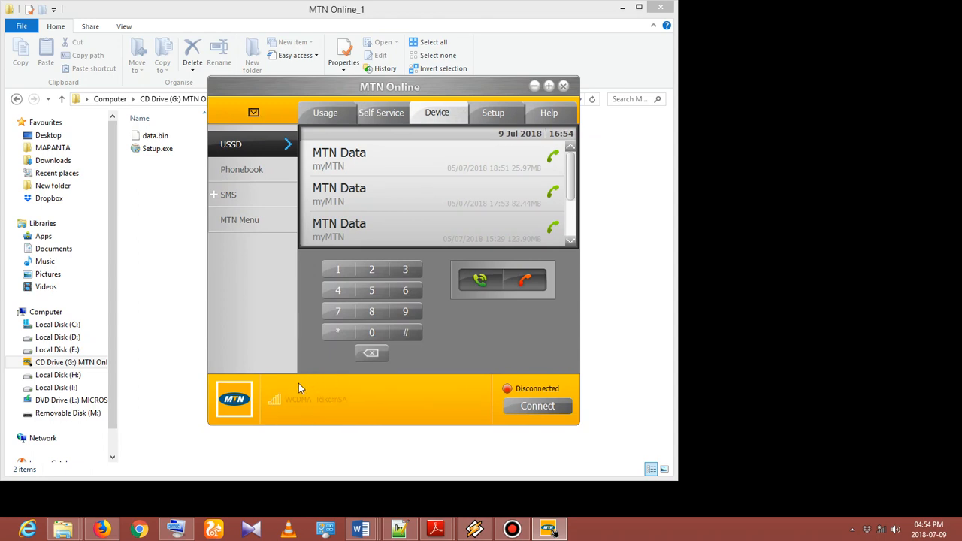
{"action": "mouse_move", "coordinate": [298, 418]}
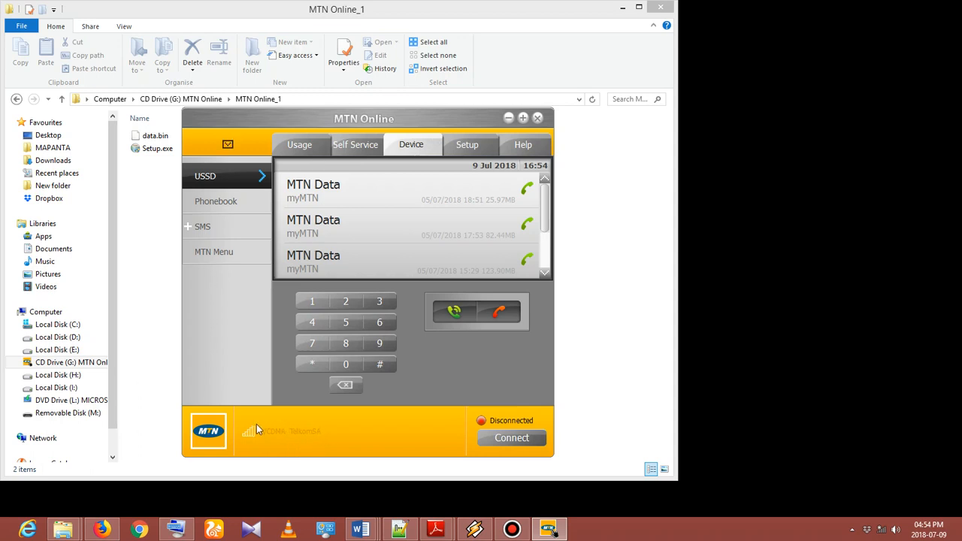
{"action": "mouse_move", "coordinate": [457, 367]}
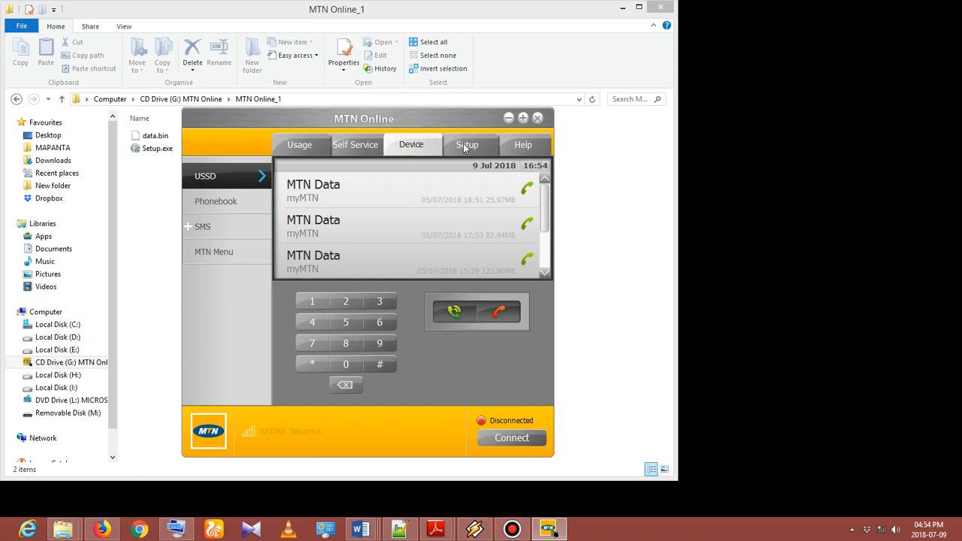
Go to Setup and show the Network settings page (WCDMA preferred, All Bands)
{"action": "left_click", "coordinate": [468, 144]}
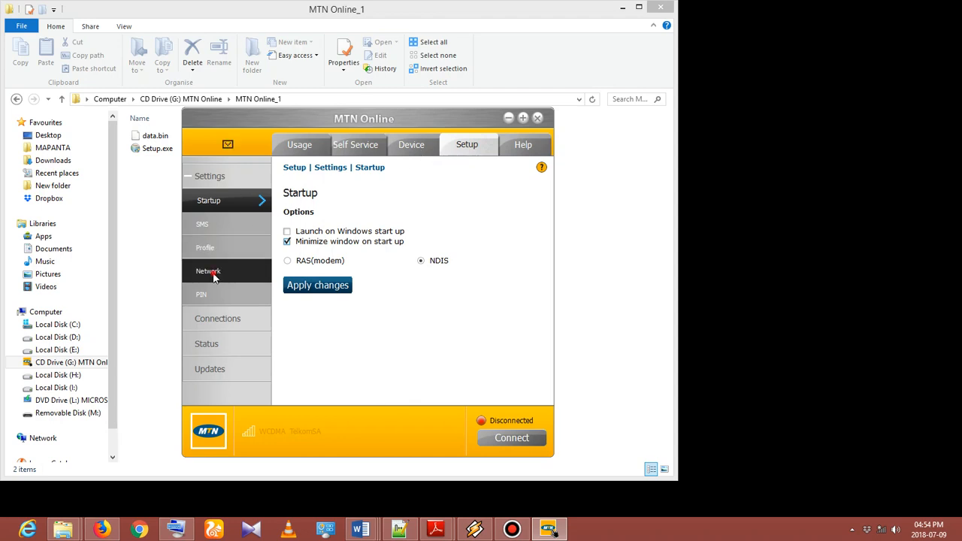
{"action": "left_click", "coordinate": [209, 270]}
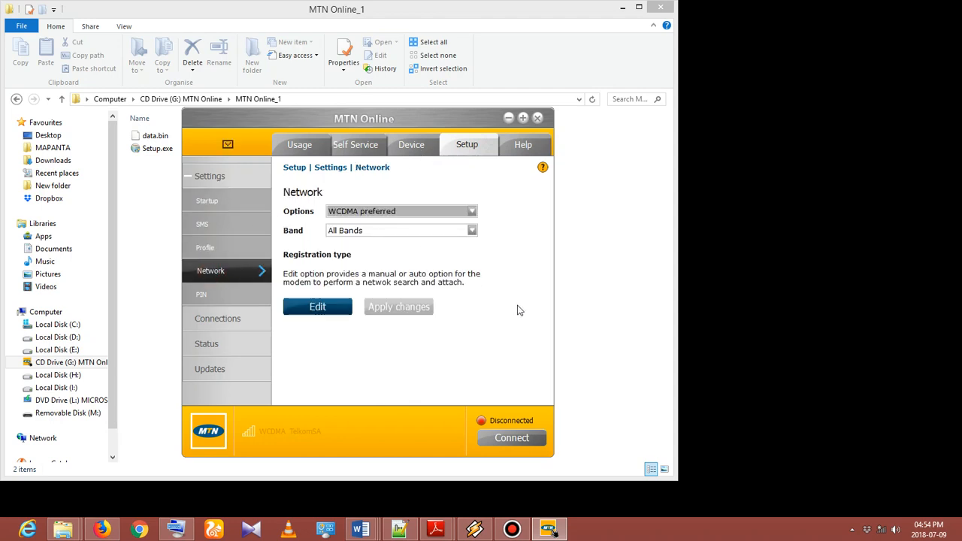
{"action": "mouse_move", "coordinate": [295, 231]}
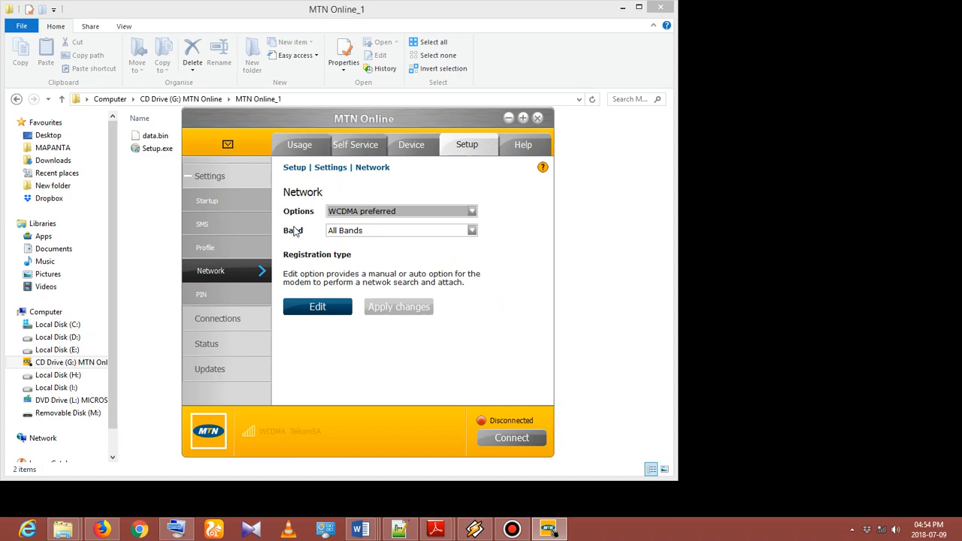
{"action": "mouse_move", "coordinate": [349, 267]}
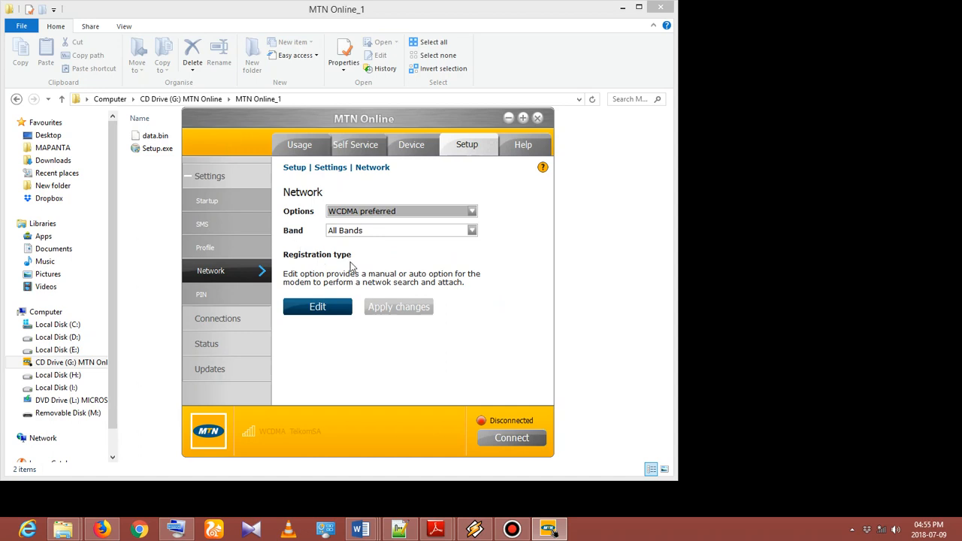
{"action": "mouse_move", "coordinate": [376, 255]}
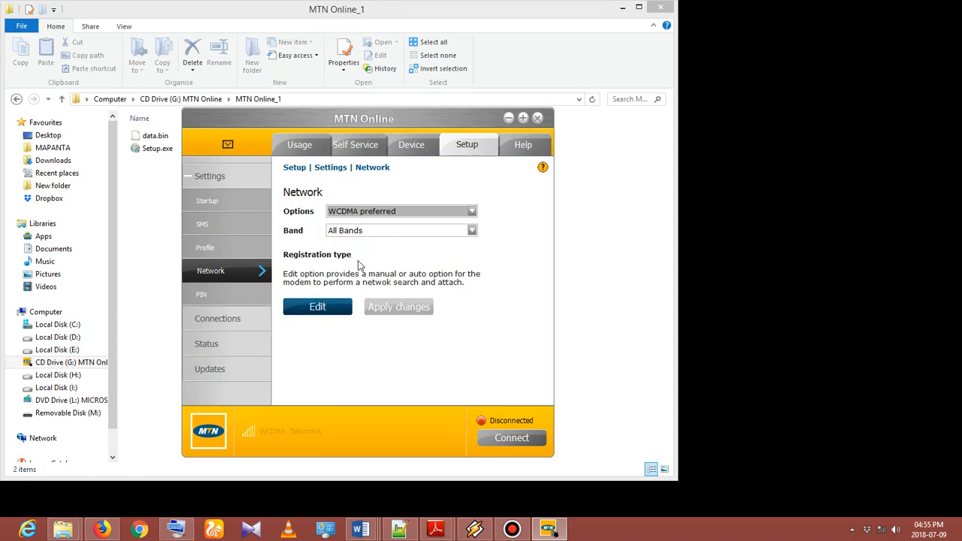
Edit the Registration type to bring up the Registration dialog listing SA02 (3G) as Registered
{"action": "left_click", "coordinate": [317, 307]}
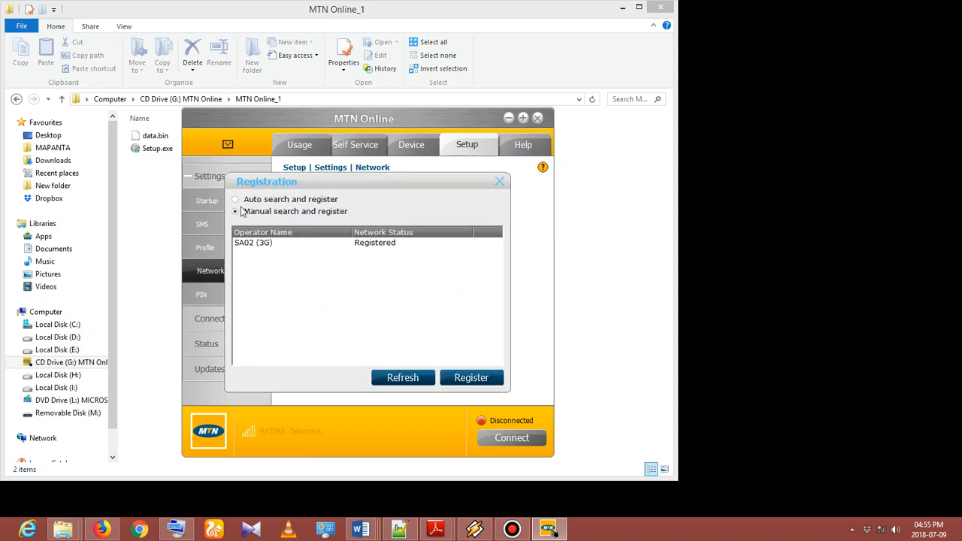
Choose 'Manual search and register' and refresh to search for available networks
{"action": "left_click", "coordinate": [237, 210]}
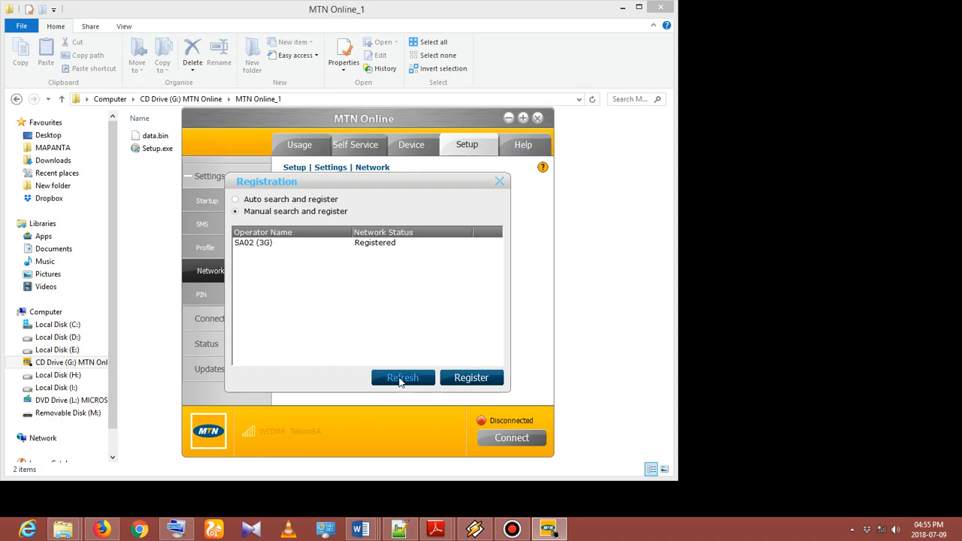
{"action": "left_click", "coordinate": [403, 378]}
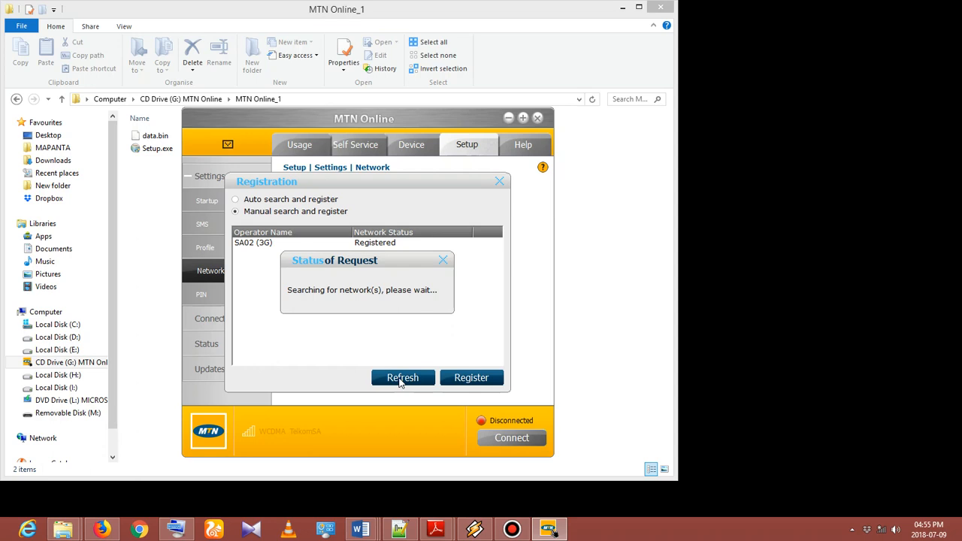
{"action": "mouse_move", "coordinate": [379, 394]}
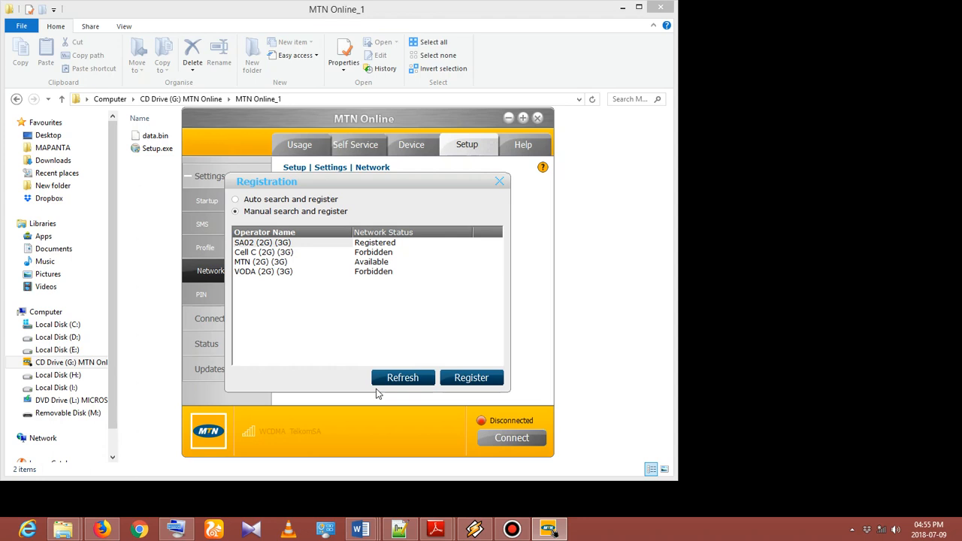
{"action": "mouse_move", "coordinate": [362, 365]}
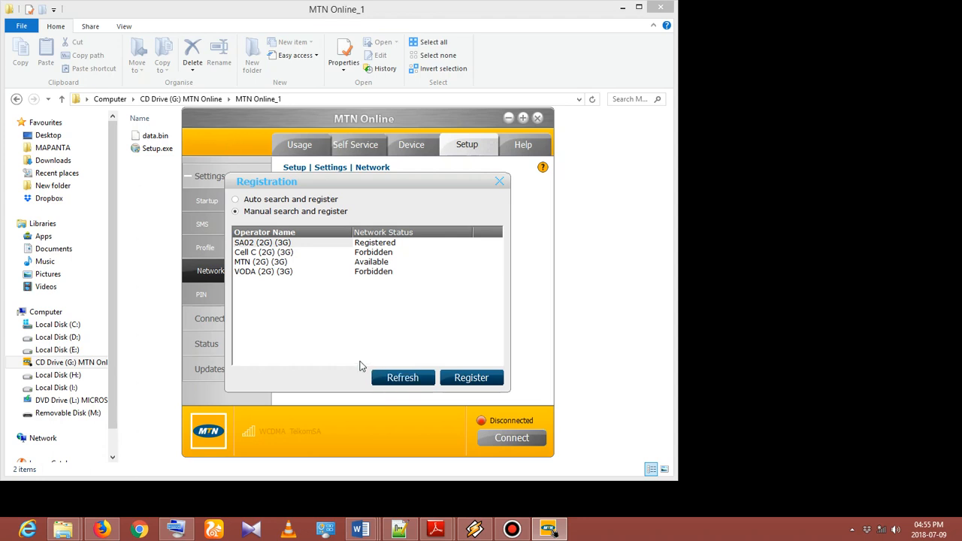
{"action": "mouse_move", "coordinate": [391, 121]}
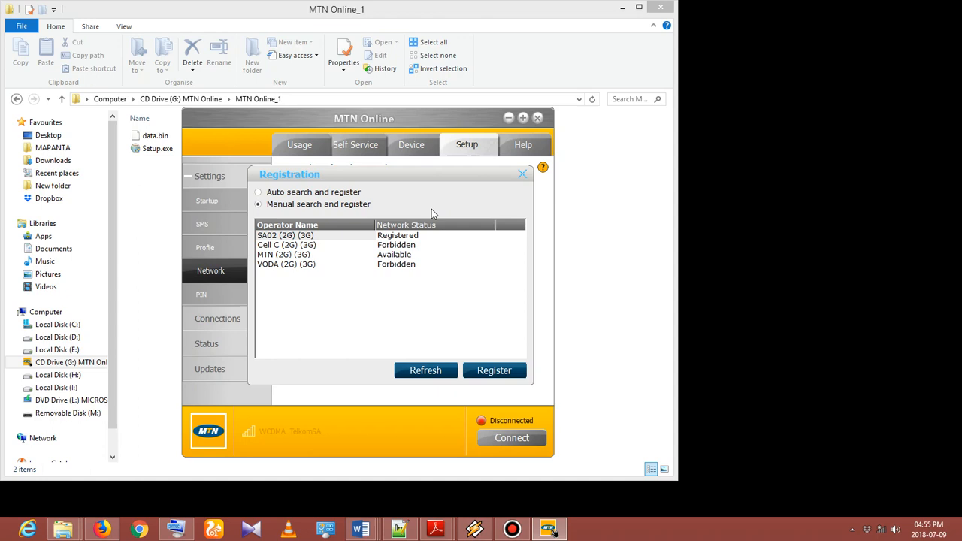
{"action": "mouse_move", "coordinate": [420, 235]}
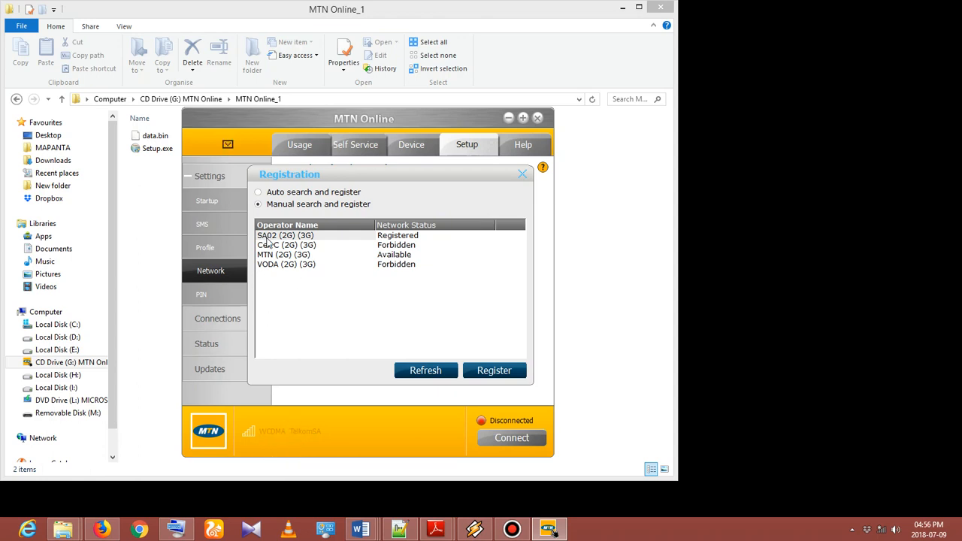
{"action": "mouse_move", "coordinate": [340, 245]}
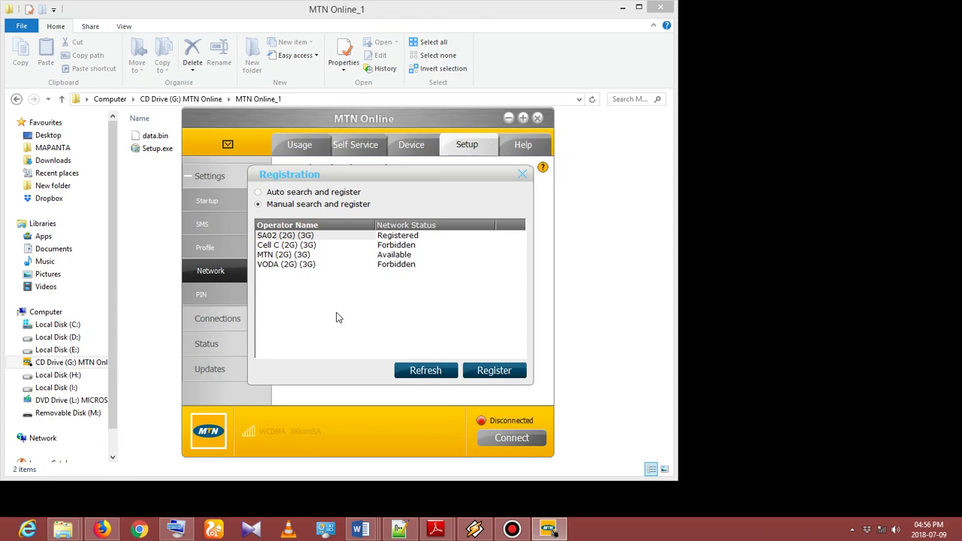
{"action": "mouse_move", "coordinate": [370, 256]}
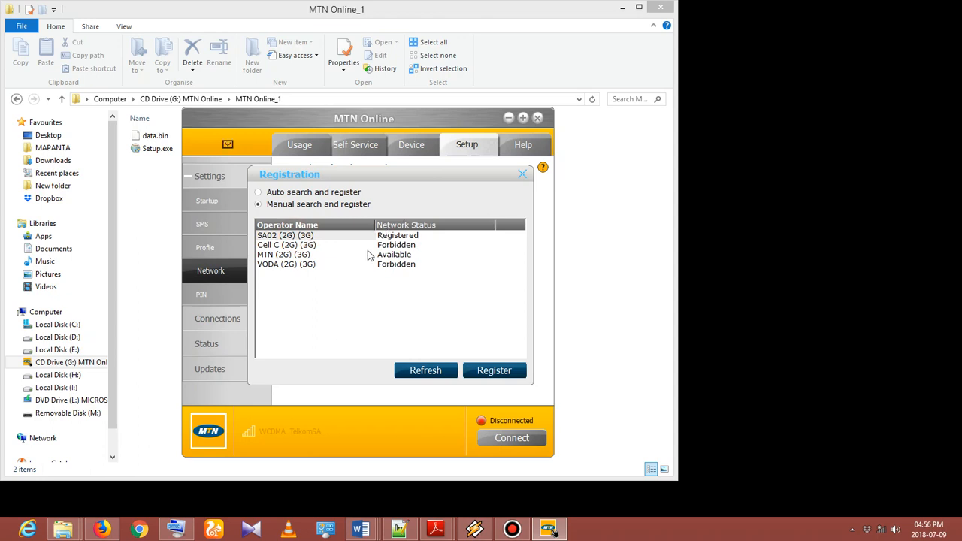
{"action": "mouse_move", "coordinate": [338, 358]}
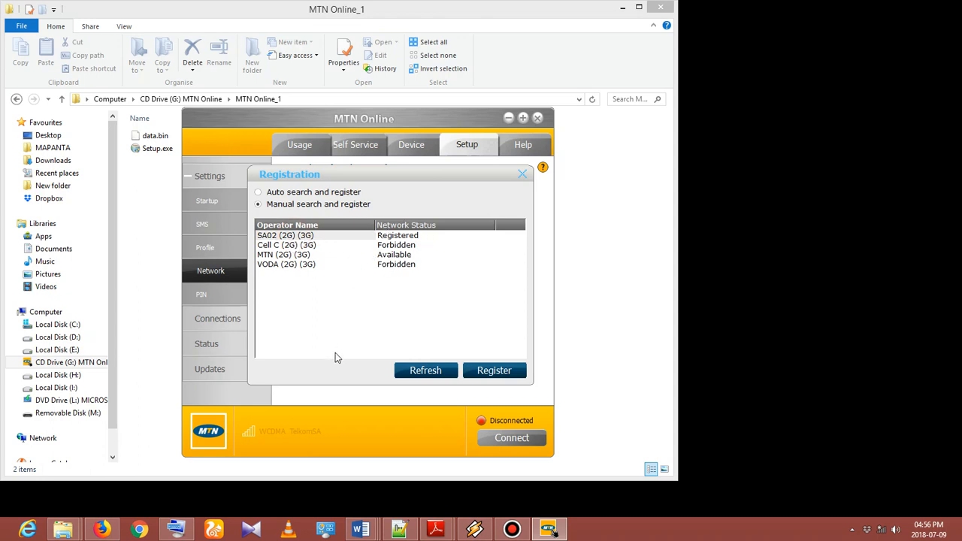
{"action": "mouse_move", "coordinate": [331, 349]}
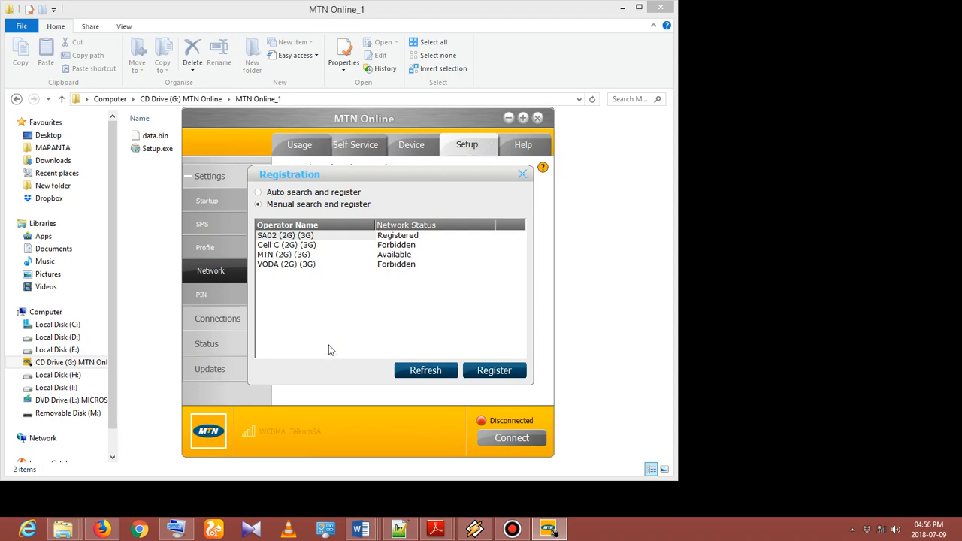
Acknowledge the 'Register success' message and close the Registration dialog, returning to Network settings
{"action": "left_click", "coordinate": [493, 370]}
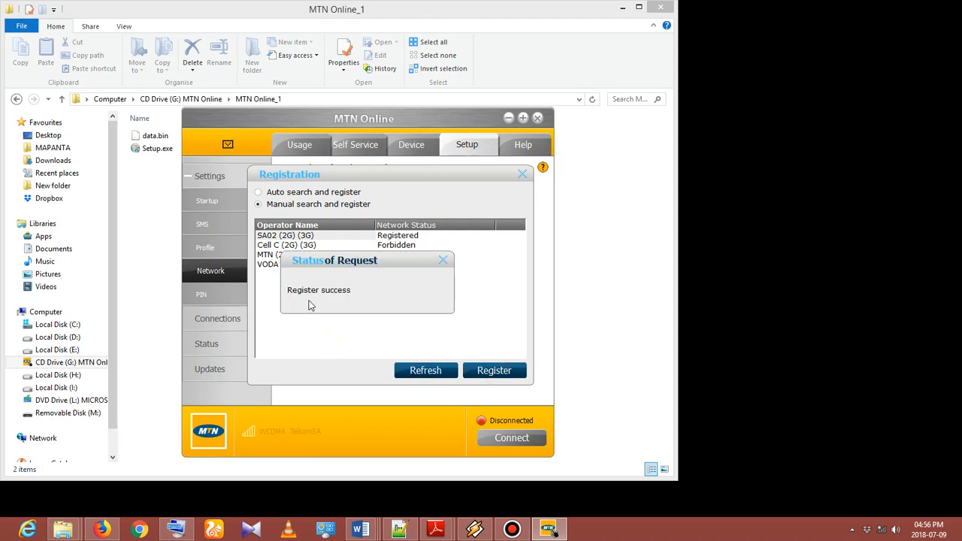
{"action": "left_click", "coordinate": [442, 258]}
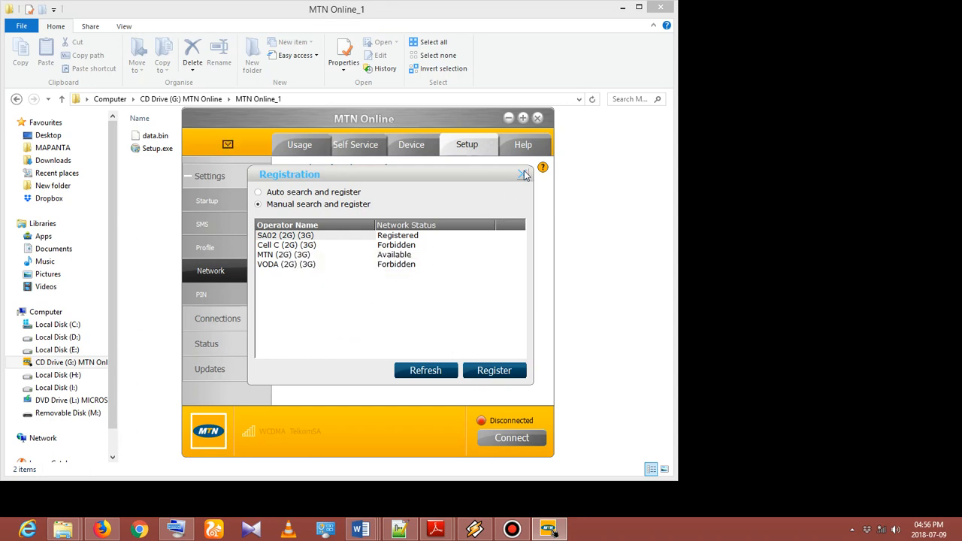
{"action": "left_click", "coordinate": [523, 175]}
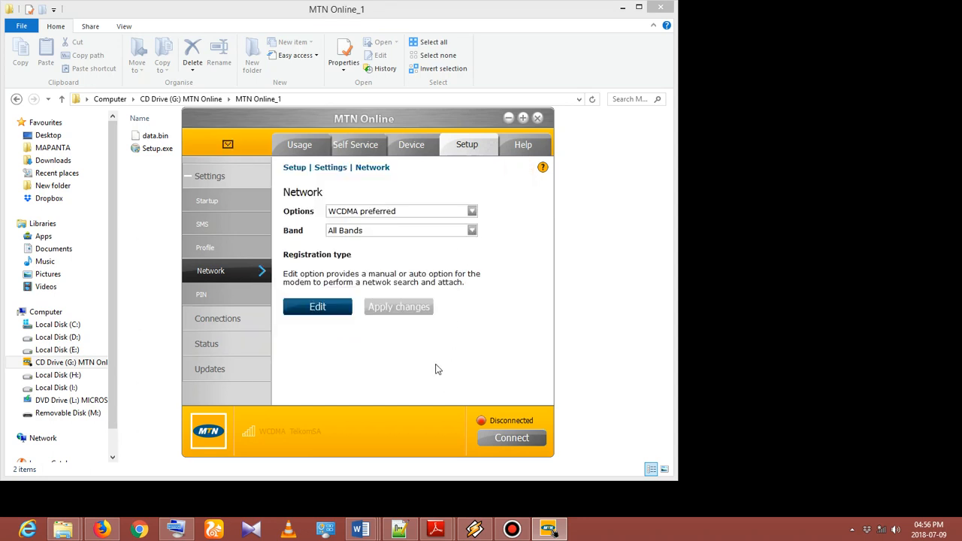
{"action": "mouse_move", "coordinate": [403, 361]}
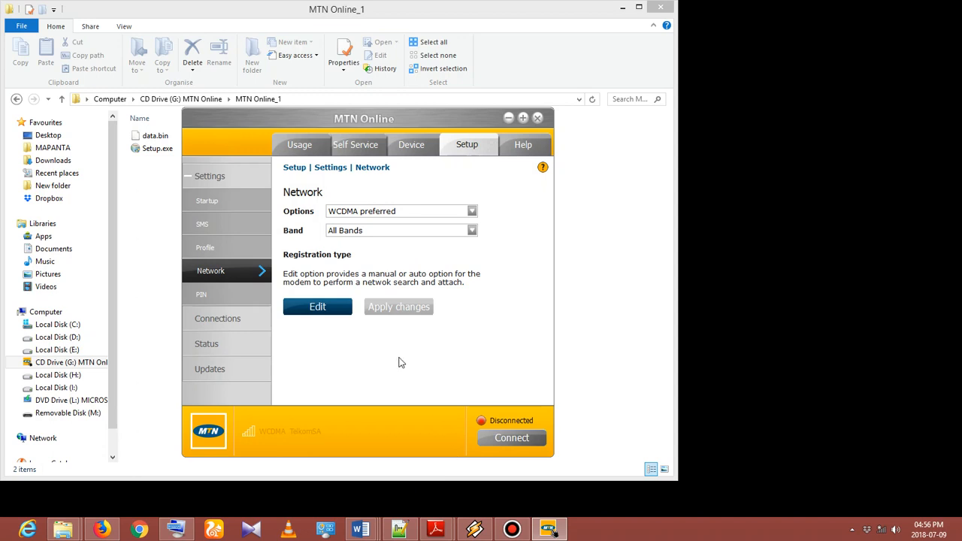
{"action": "mouse_move", "coordinate": [310, 217]}
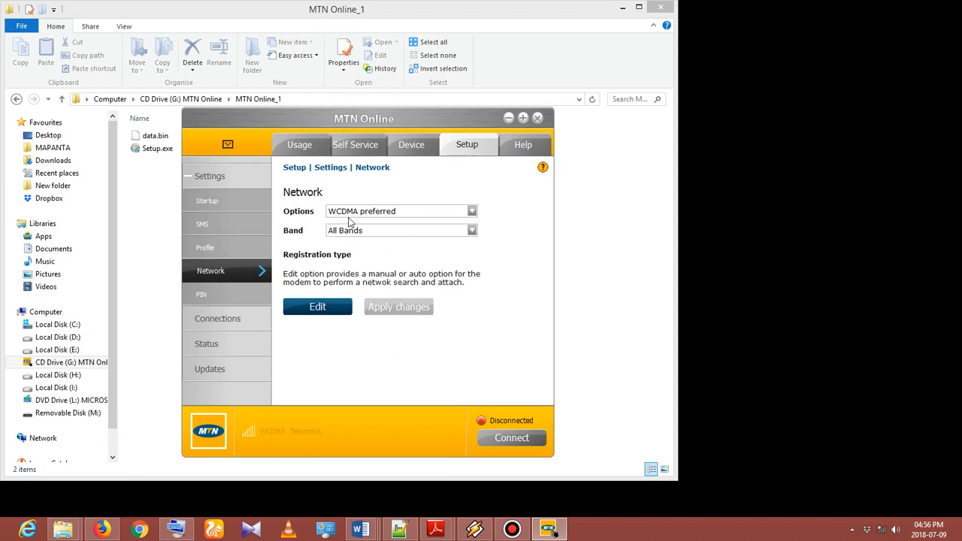
{"action": "mouse_move", "coordinate": [389, 226]}
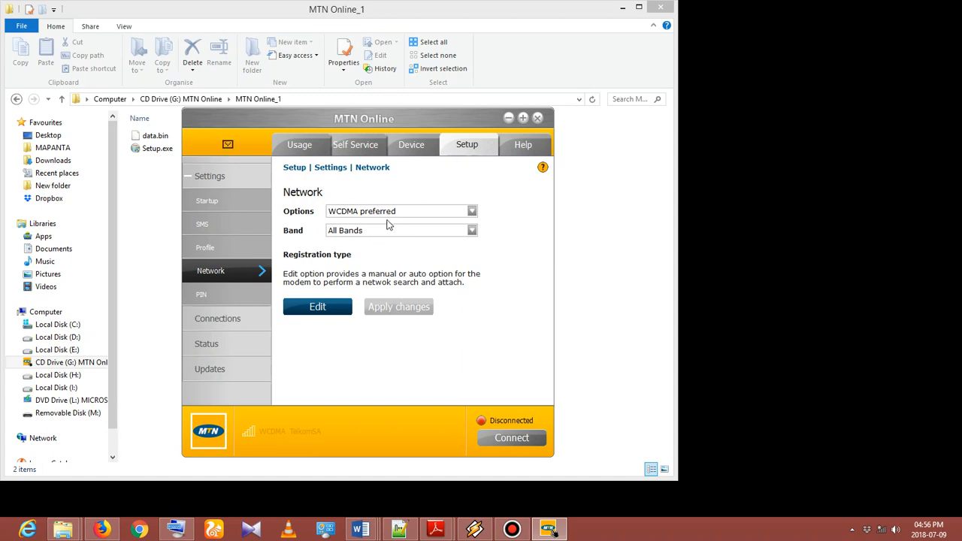
{"action": "left_click", "coordinate": [470, 230]}
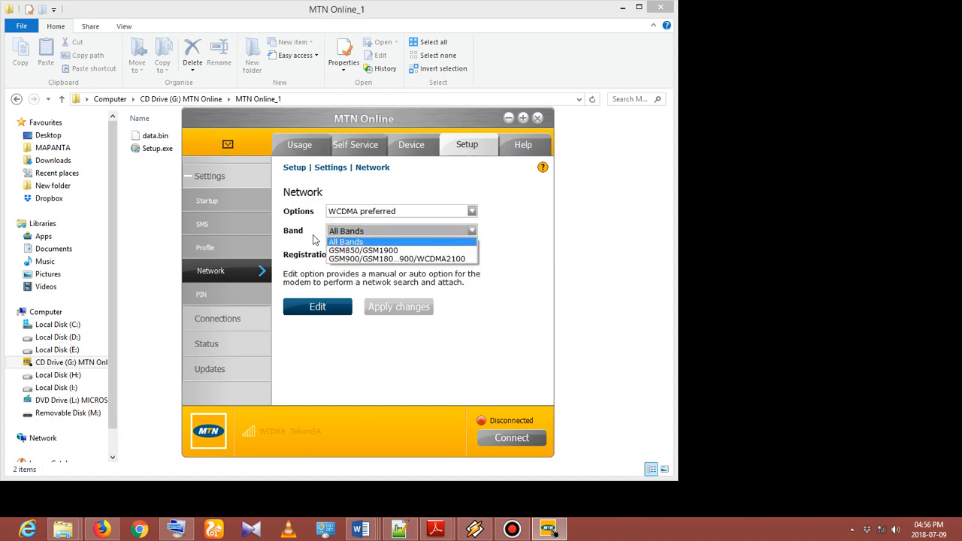
{"action": "left_click", "coordinate": [346, 240]}
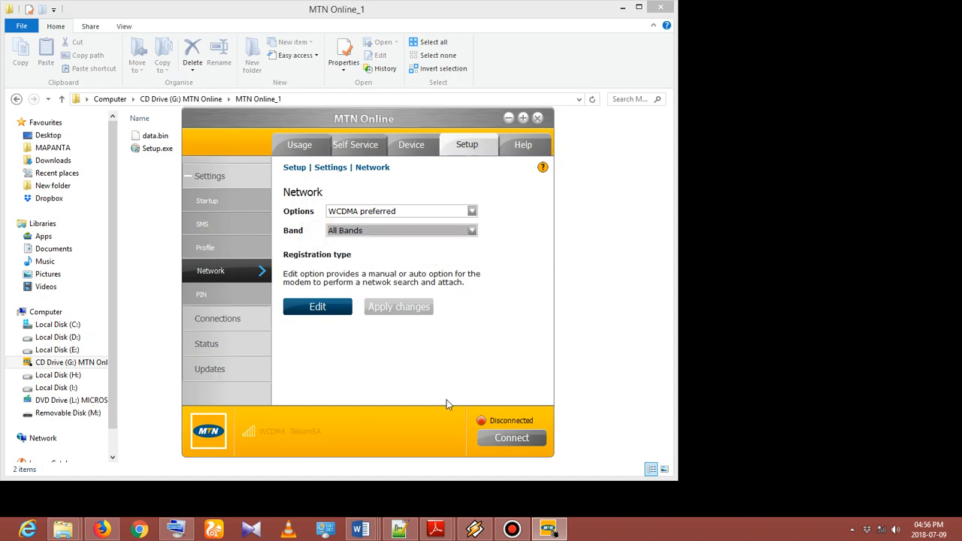
{"action": "mouse_move", "coordinate": [241, 427]}
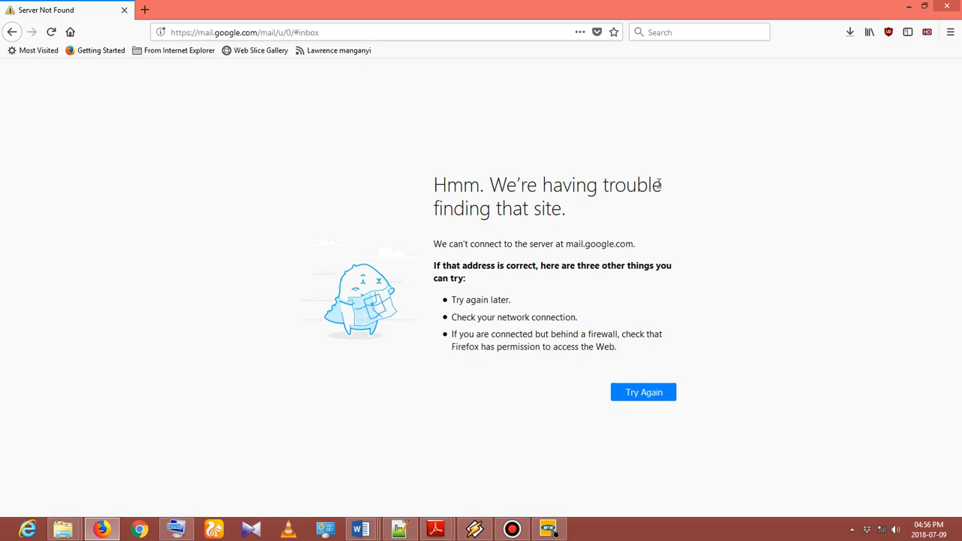
{"action": "mouse_move", "coordinate": [524, 244]}
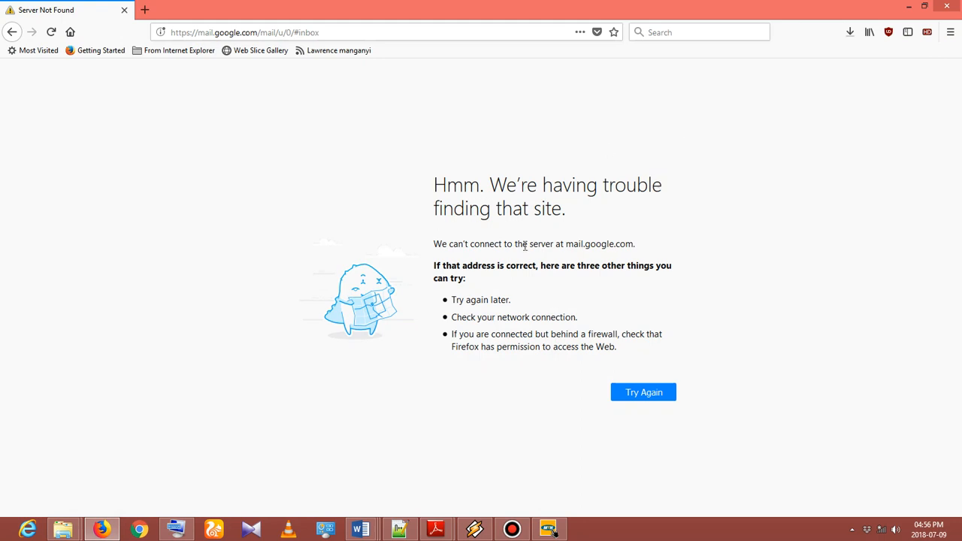
{"action": "mouse_move", "coordinate": [551, 499]}
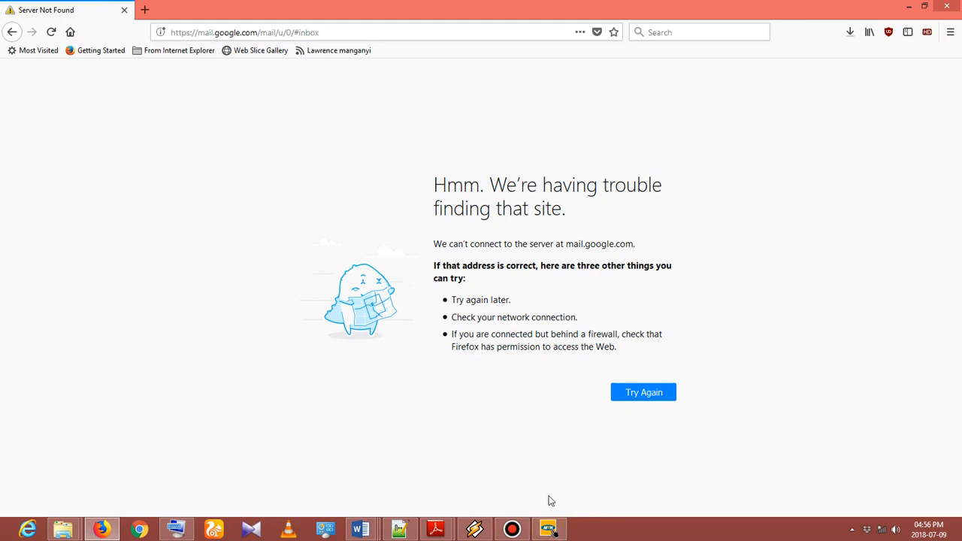
Bring MTN Online back to the front from the taskbar after the Firefox error page
{"action": "left_click", "coordinate": [551, 526]}
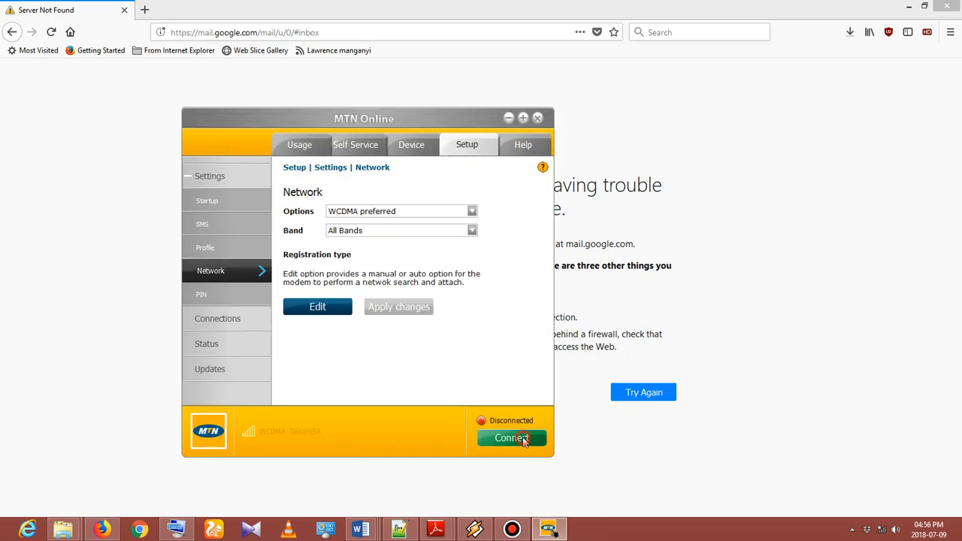
Connect the modem to Telkom SA over HSPA+ and minimize MTN Online to return to Firefox
{"action": "left_click", "coordinate": [512, 439]}
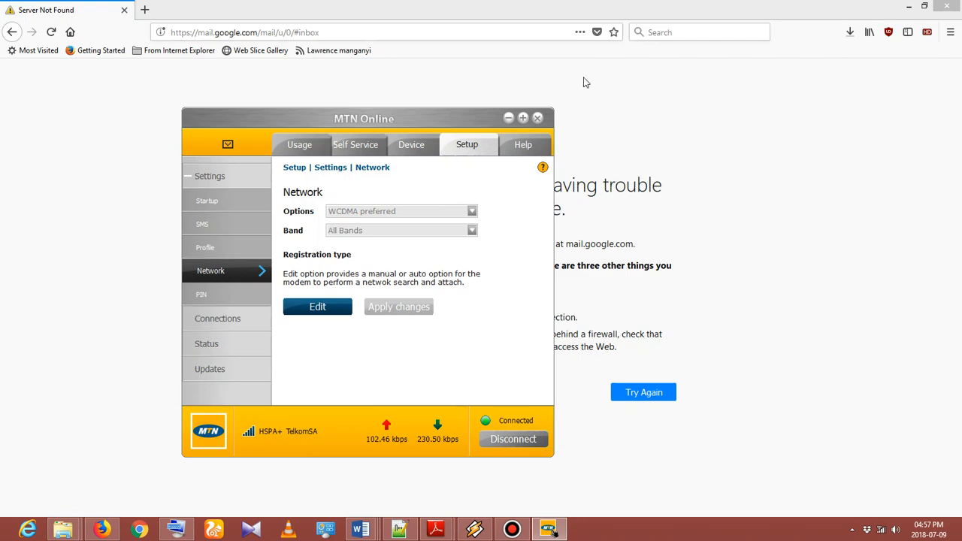
{"action": "left_click", "coordinate": [538, 117]}
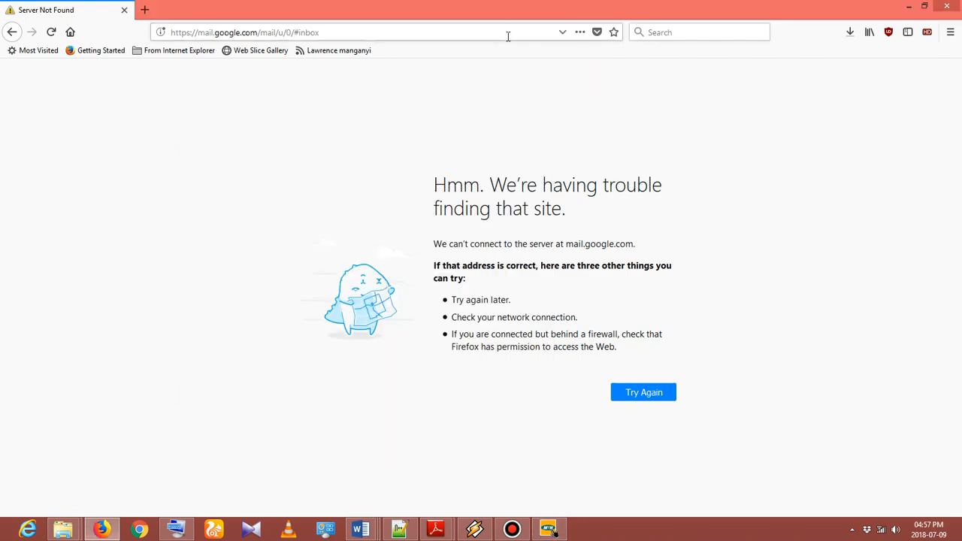
Search from the Firefox address bar for the misspelled 'google seach', landing on Google results
{"action": "type", "text": "good"}
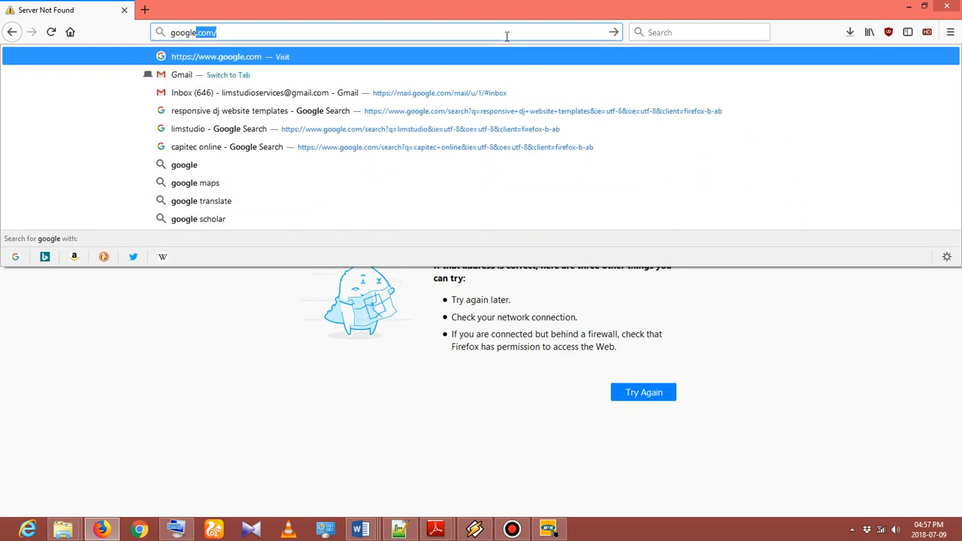
{"action": "key", "text": "Delete"}
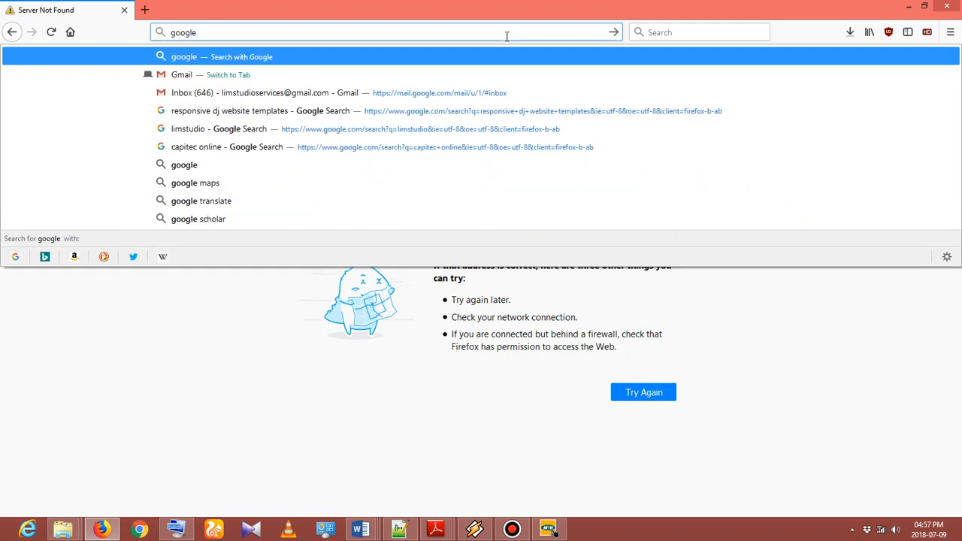
{"action": "type", "text": "seach&ie=utf-8&oe=utf-8&client=firefox-b-ab"}
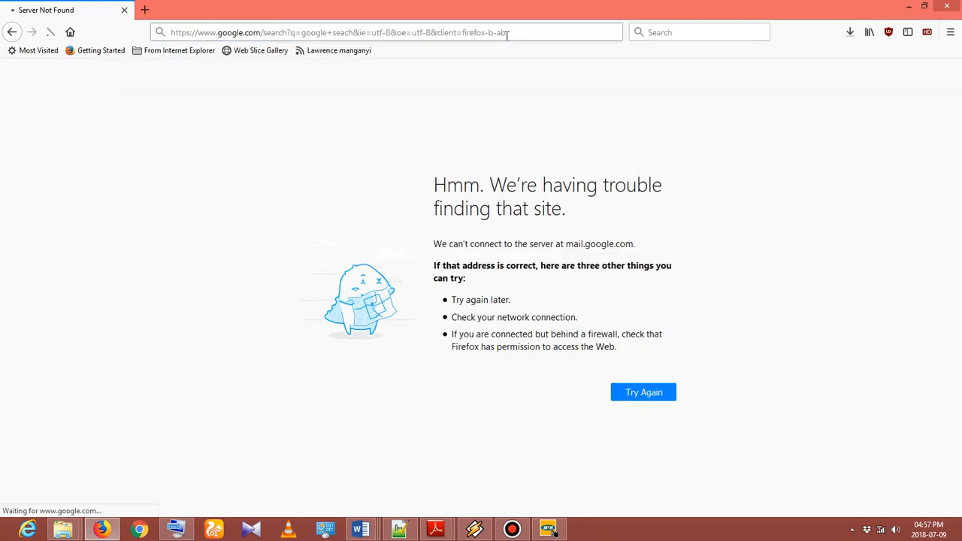
{"action": "left_click", "coordinate": [644, 391]}
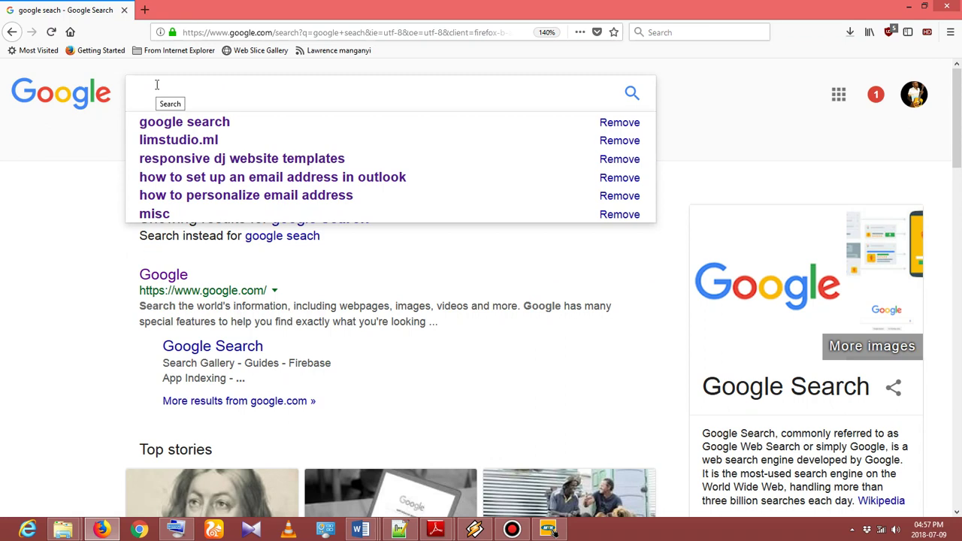
Search Google for 'mtn' and scroll through the results down to the map listings
{"action": "type", "text": "mtn"}
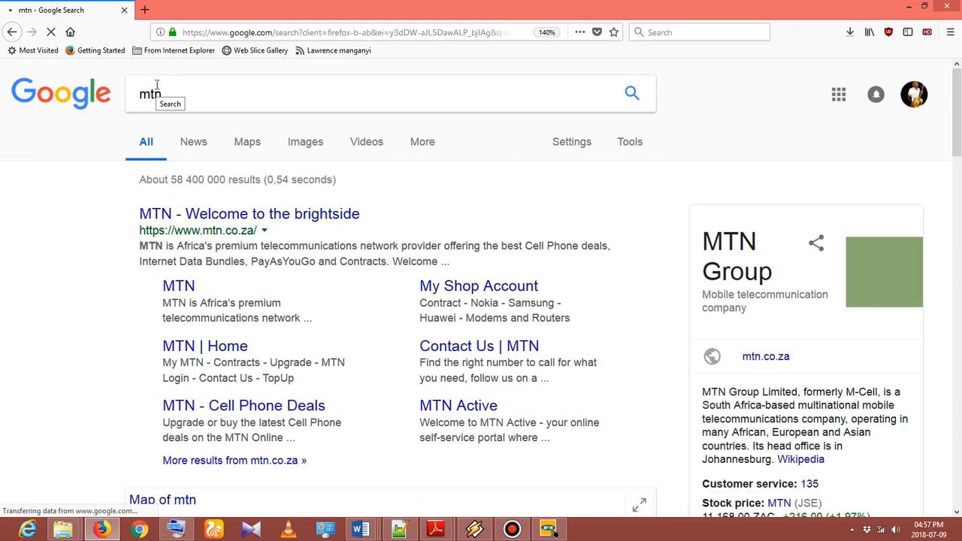
{"action": "scroll", "scroll_direction": "down", "scroll_amount": 3}
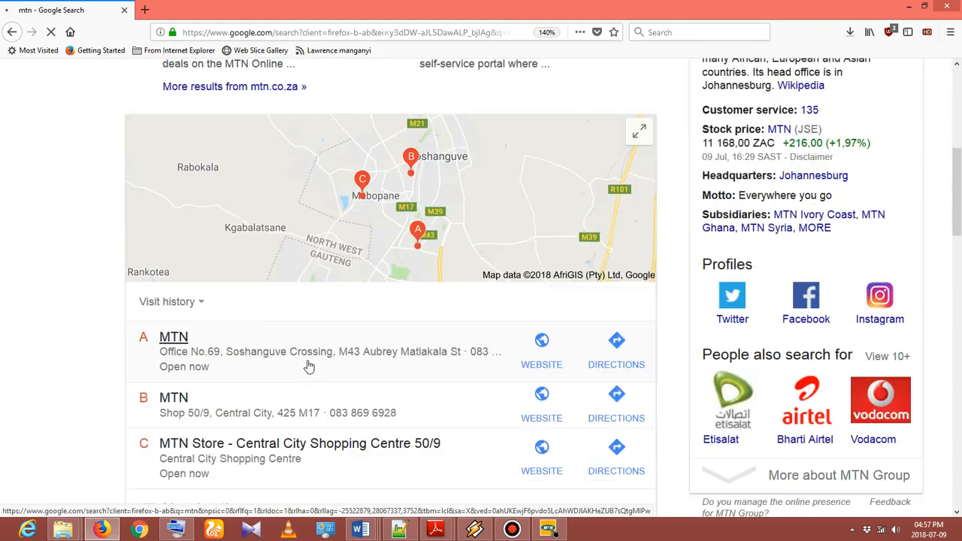
{"action": "scroll", "scroll_direction": "up", "scroll_amount": 3}
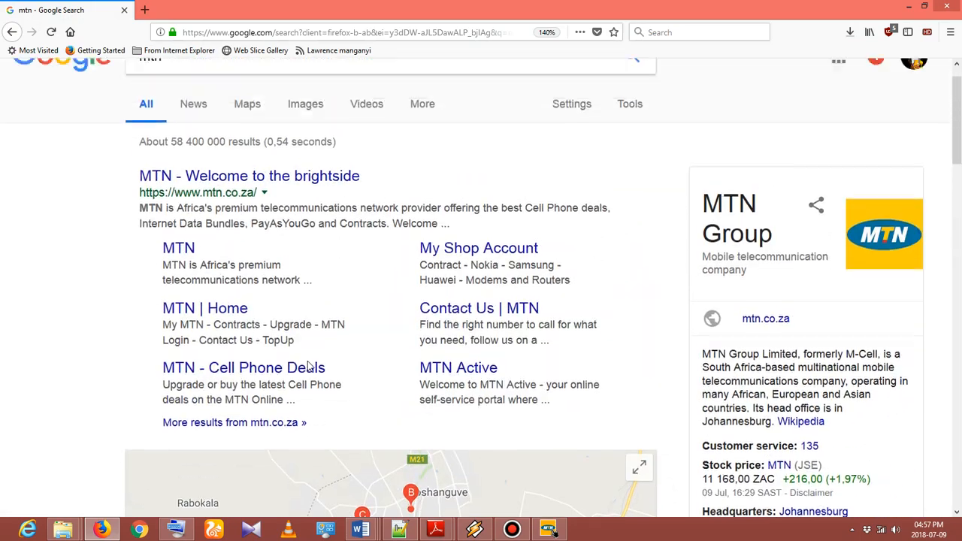
{"action": "scroll", "scroll_direction": "down", "scroll_amount": 3}
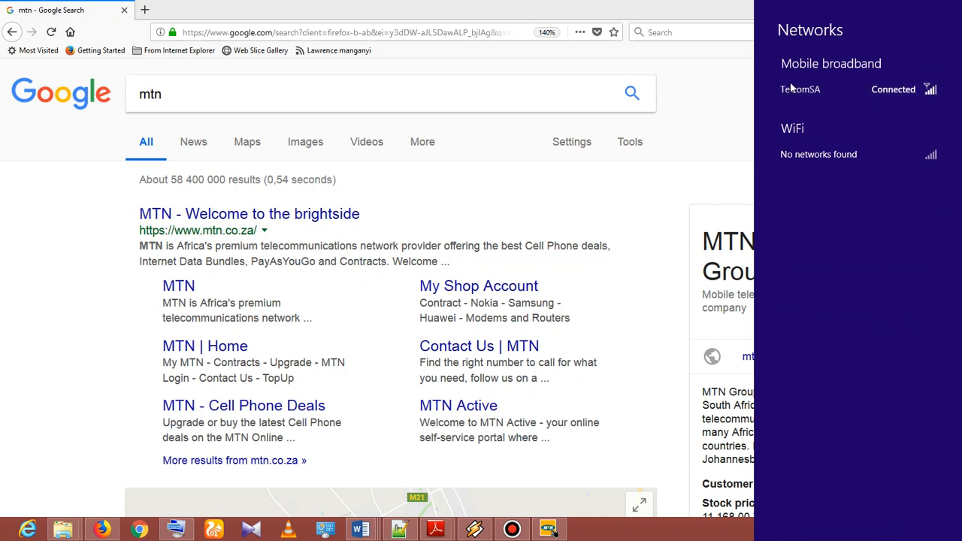
{"action": "mouse_move", "coordinate": [566, 13]}
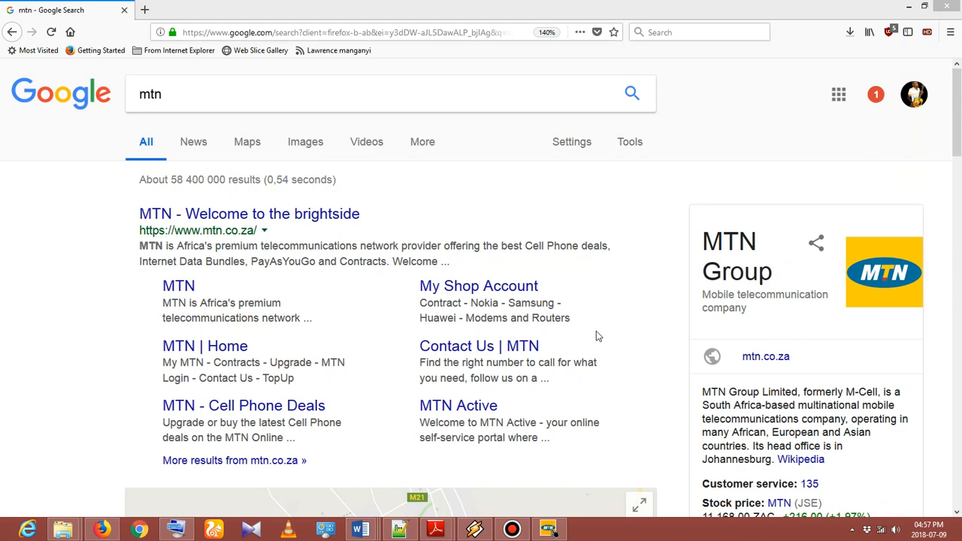
{"action": "mouse_move", "coordinate": [610, 219]}
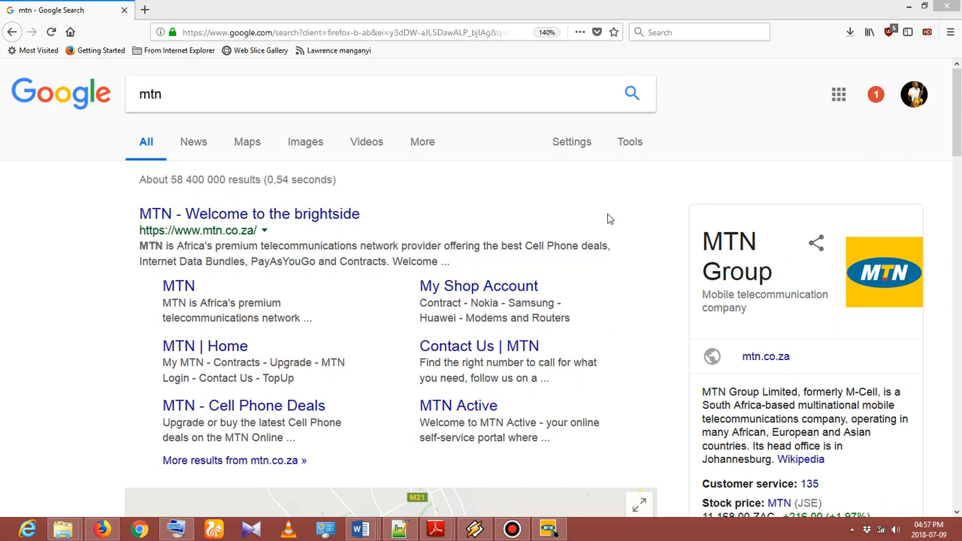